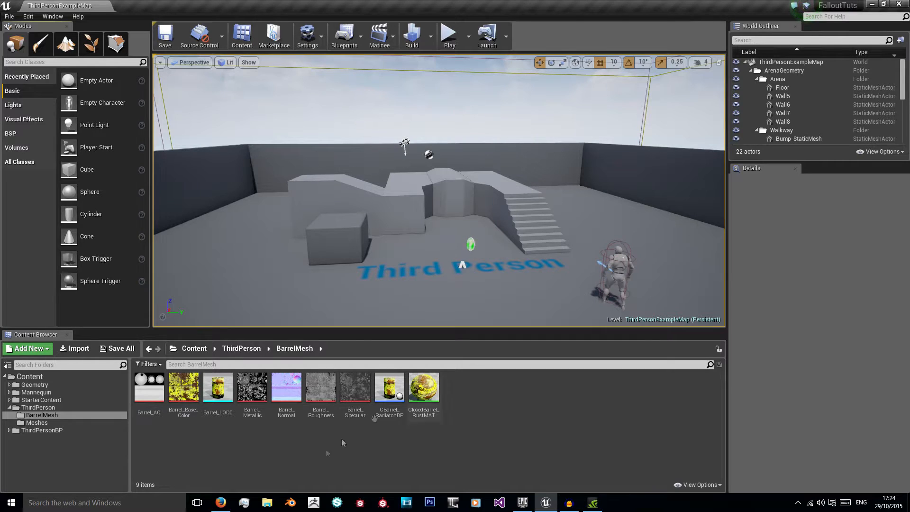
pyautogui.moveTo(355, 387)
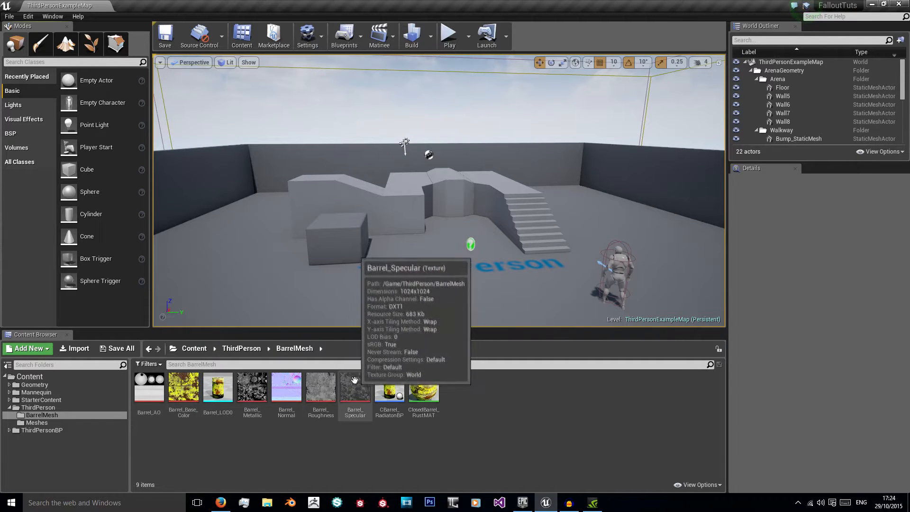
pyautogui.moveTo(251, 387)
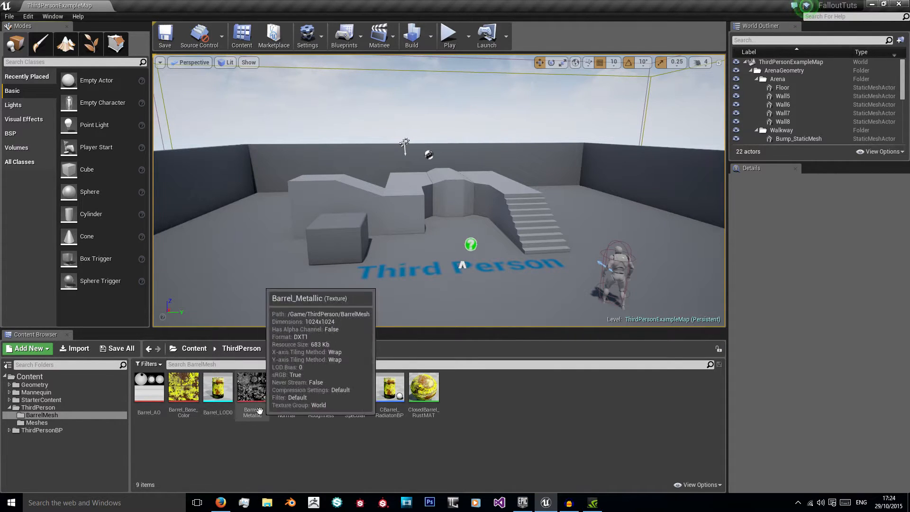
pyautogui.moveTo(219, 388)
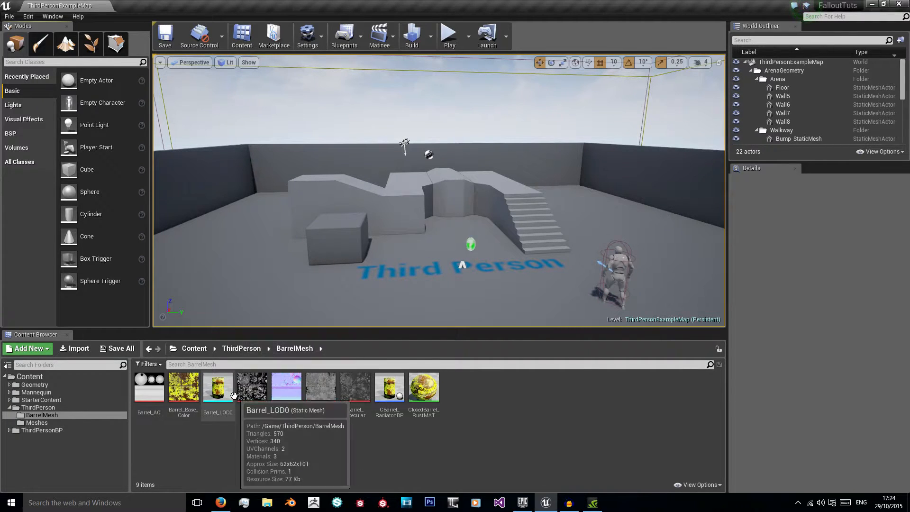
# Review Barrel_LOD0 and CBarrel_RadiatonBP's StaticMesh and Sphere components, then return to the level.
pyautogui.doubleClick(219, 386)
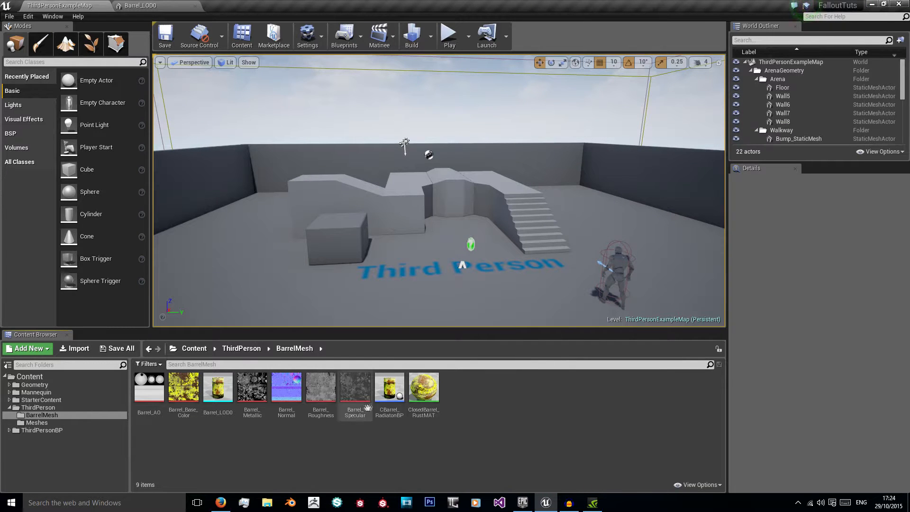
pyautogui.doubleClick(388, 388)
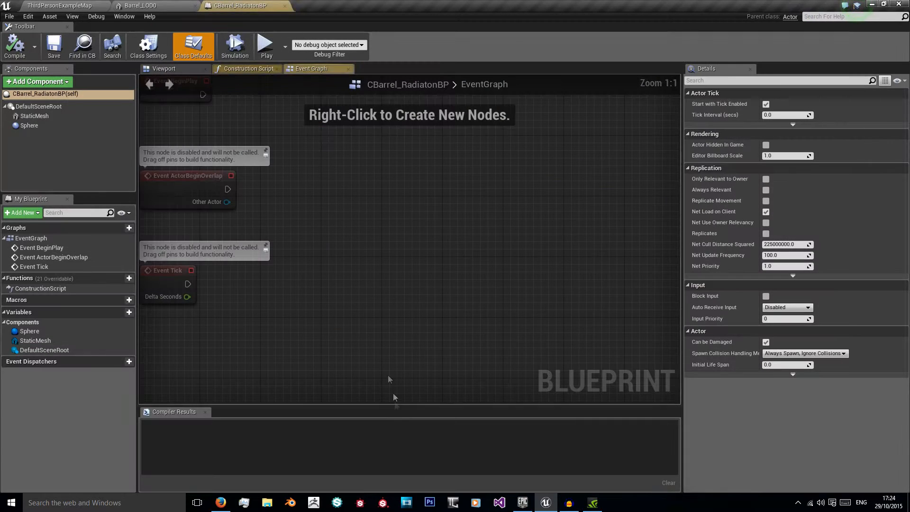
pyautogui.click(164, 68)
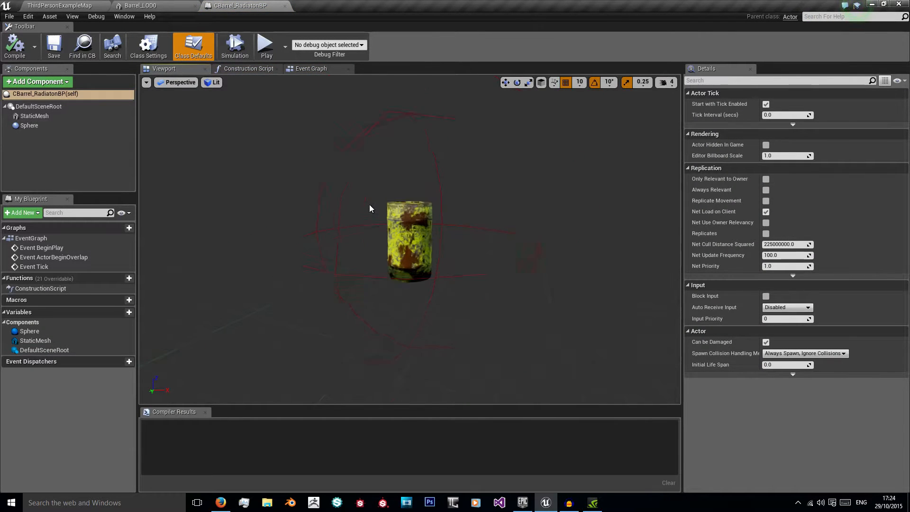
pyautogui.click(34, 115)
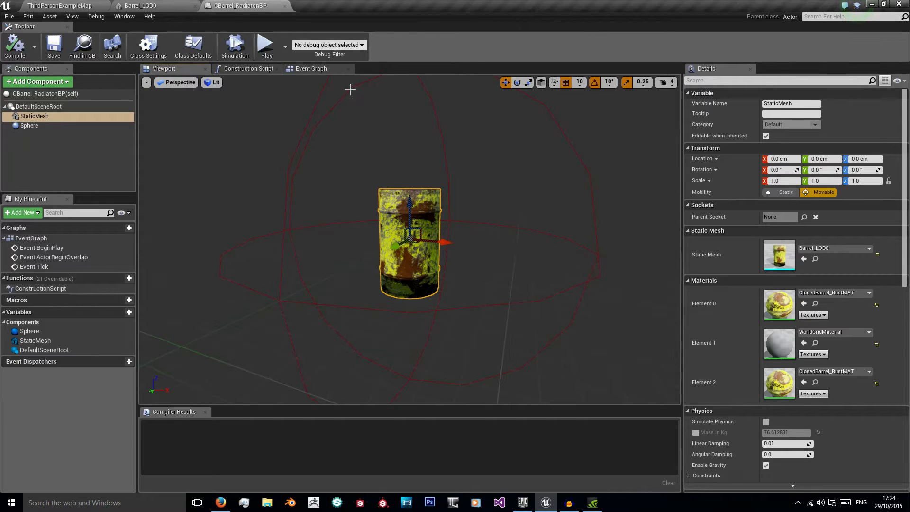
pyautogui.click(29, 125)
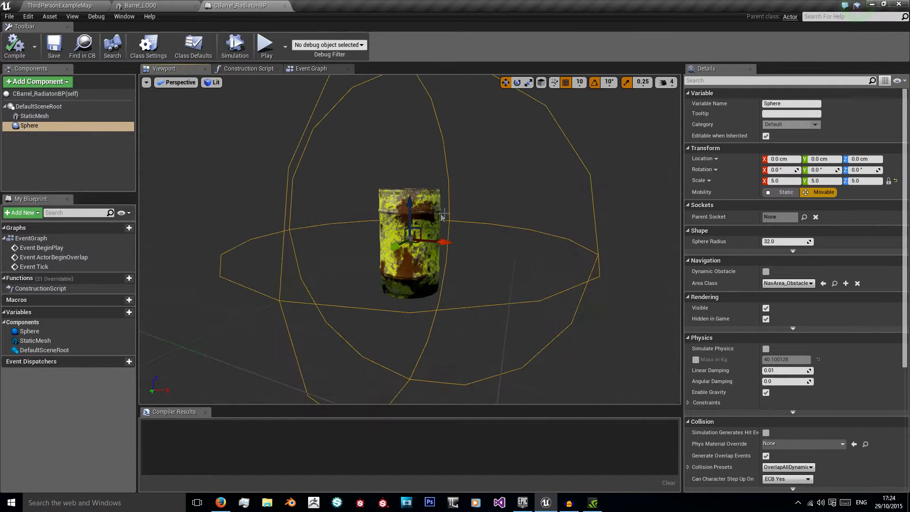
pyautogui.click(58, 6)
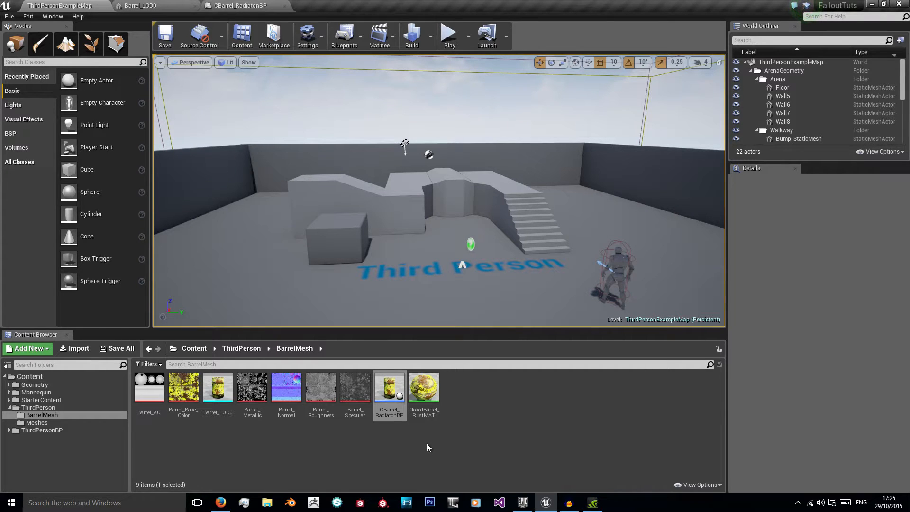
pyautogui.moveTo(199, 431)
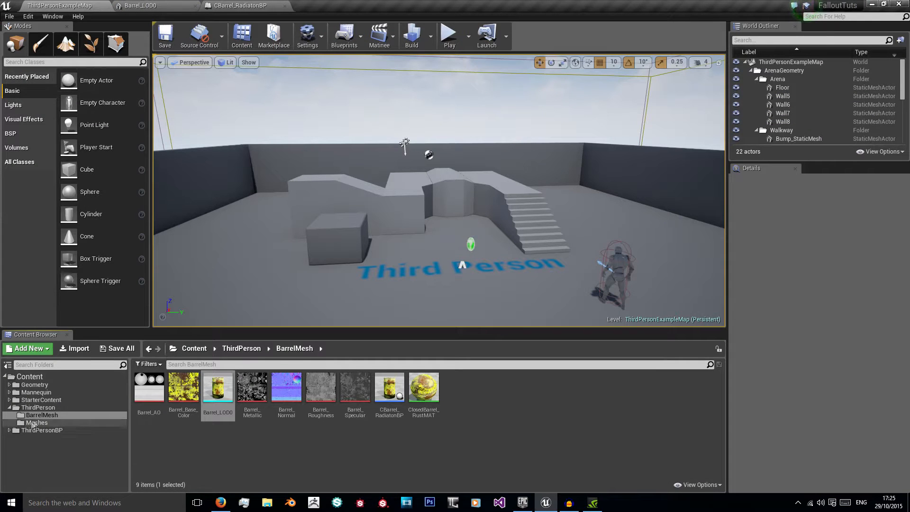
# Open ThirdPersonCharacter from ThirdPersonBP/Blueprints, compile it and show its Event Graph.
pyautogui.click(39, 439)
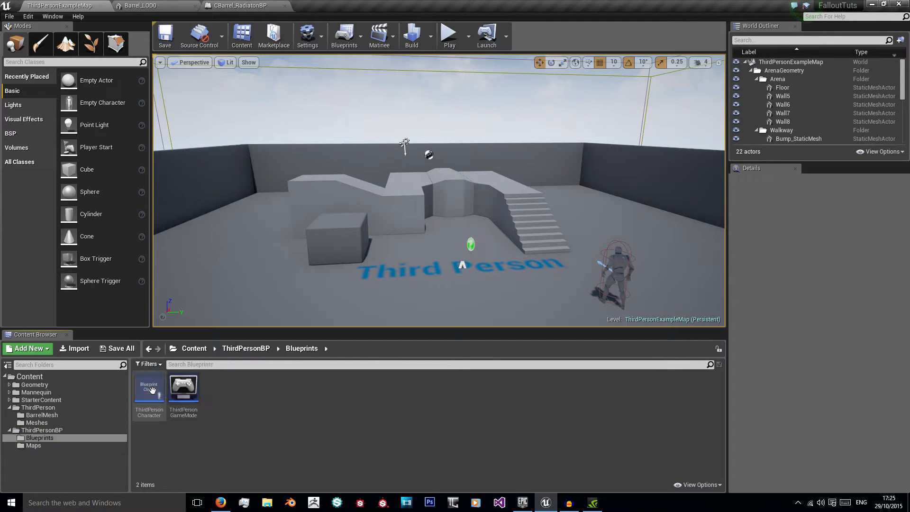
pyautogui.doubleClick(148, 388)
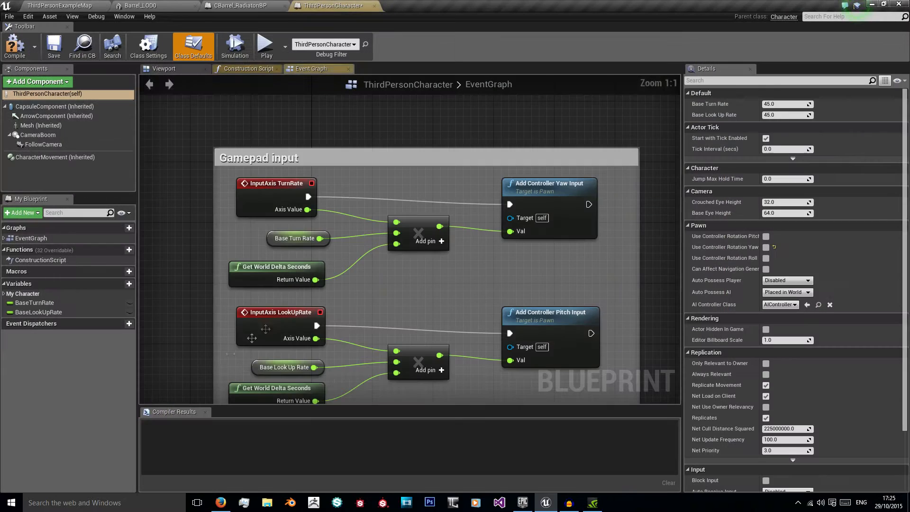
pyautogui.scroll(-3)
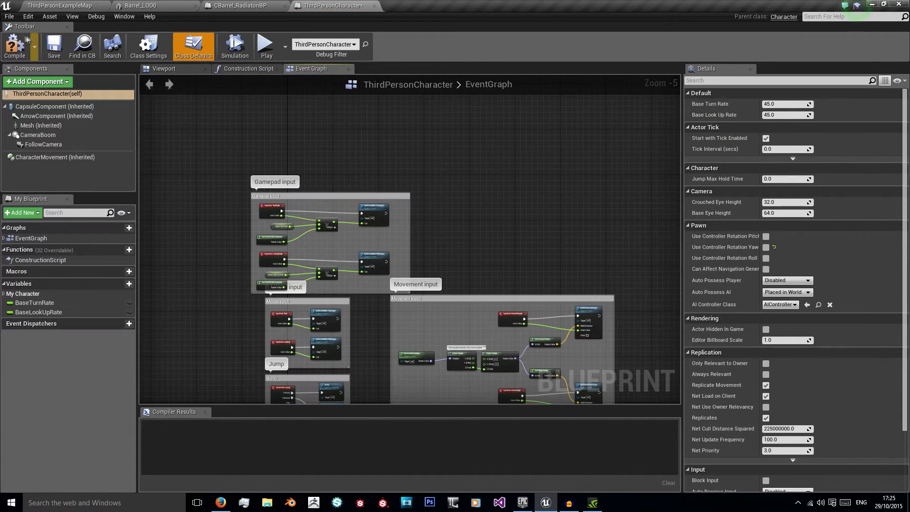
pyautogui.click(164, 68)
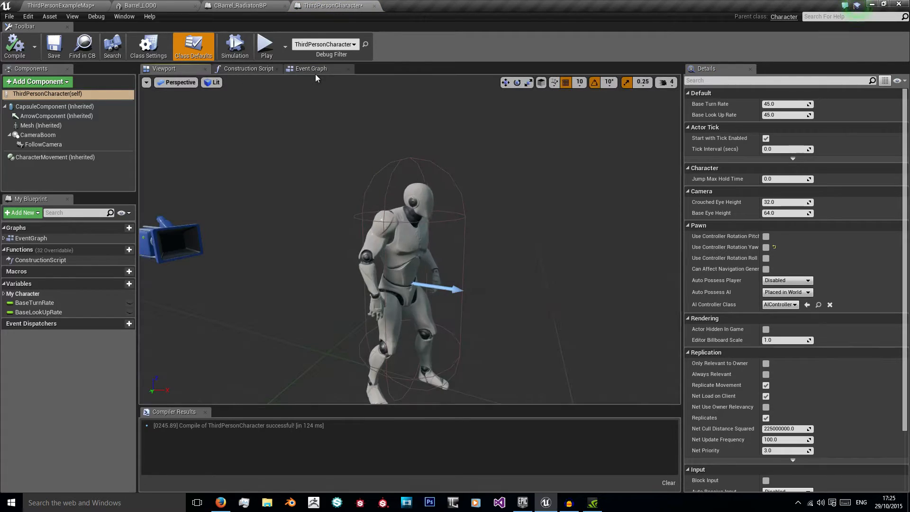
pyautogui.click(311, 69)
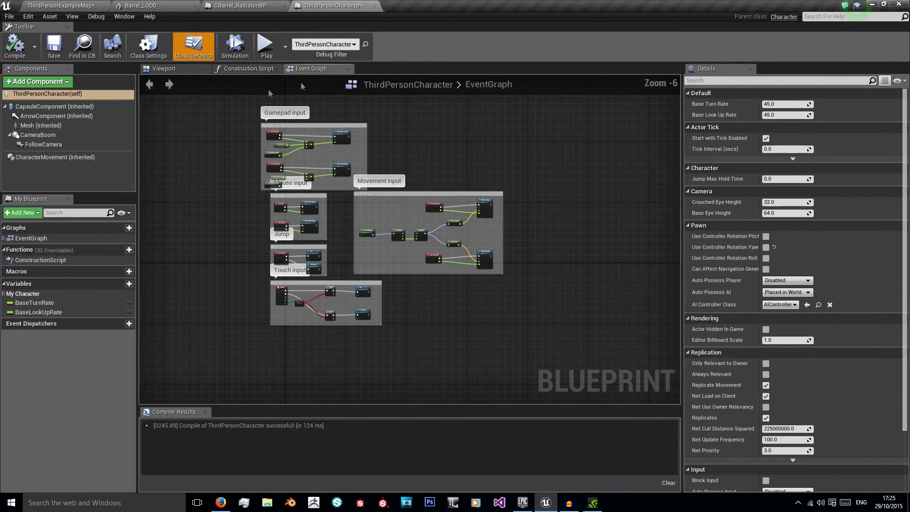
pyautogui.scroll(3)
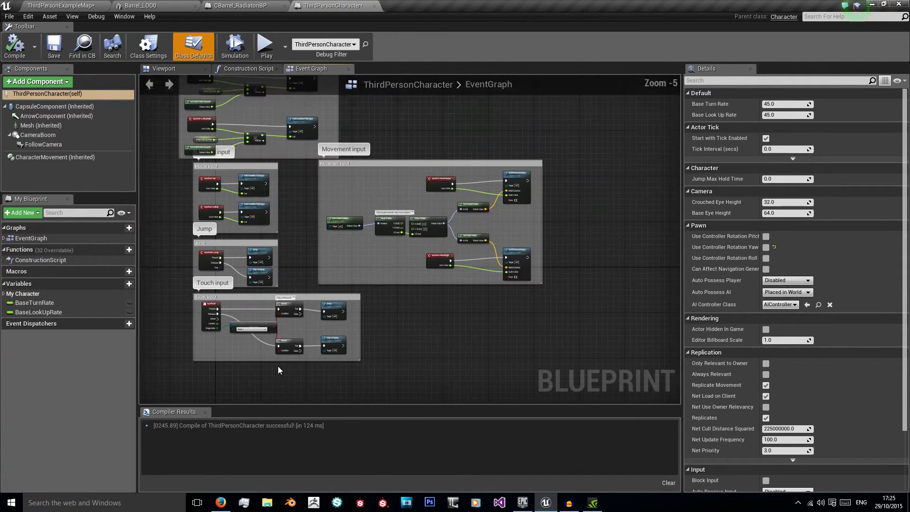
# Add a Float variable fRadiationLevel with default 0.0 and compile the character blueprint.
pyautogui.click(120, 284)
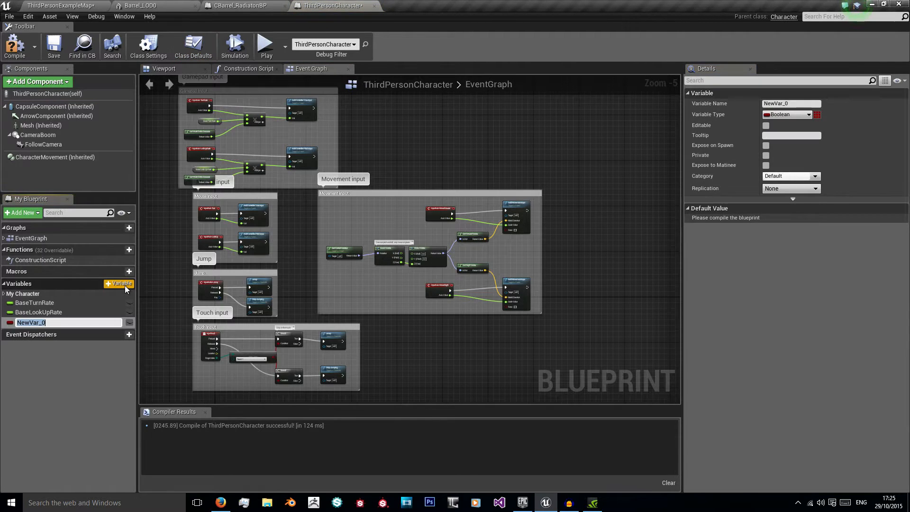
pyautogui.write('fRad')
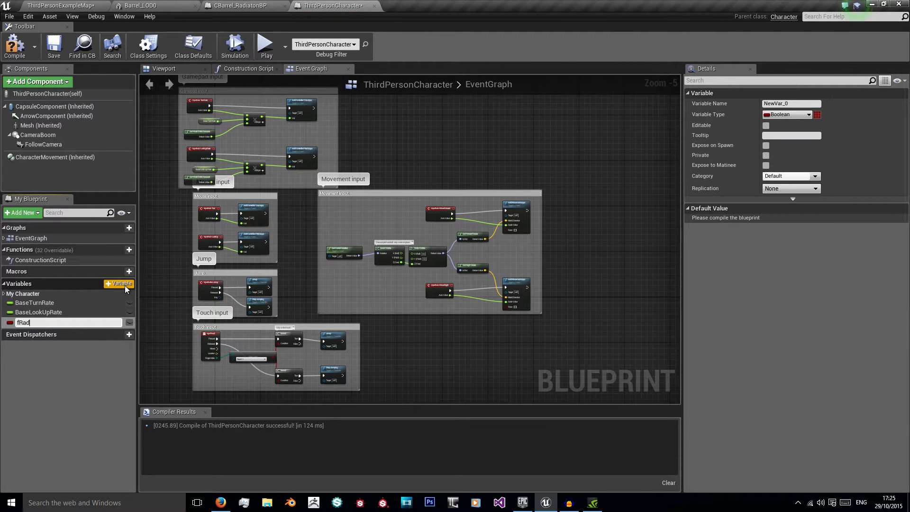
pyautogui.write('RadiationLevel')
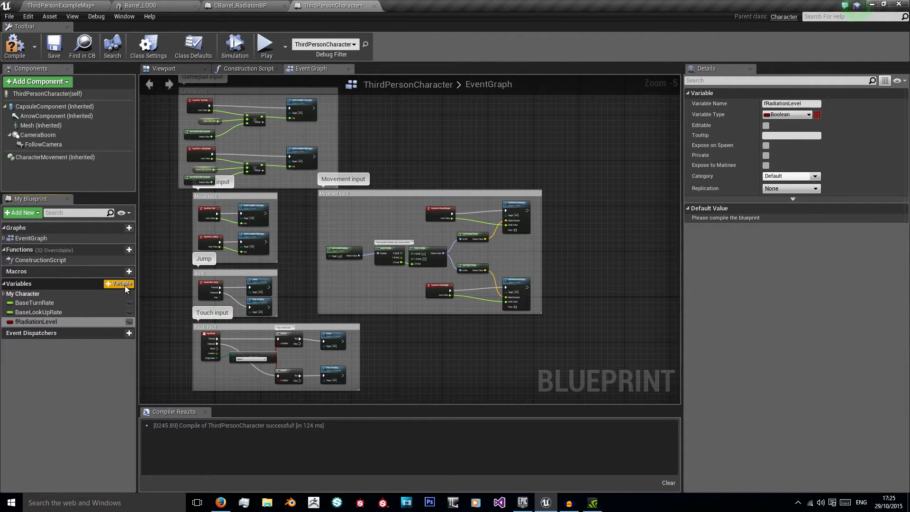
pyautogui.doubleClick(39, 323)
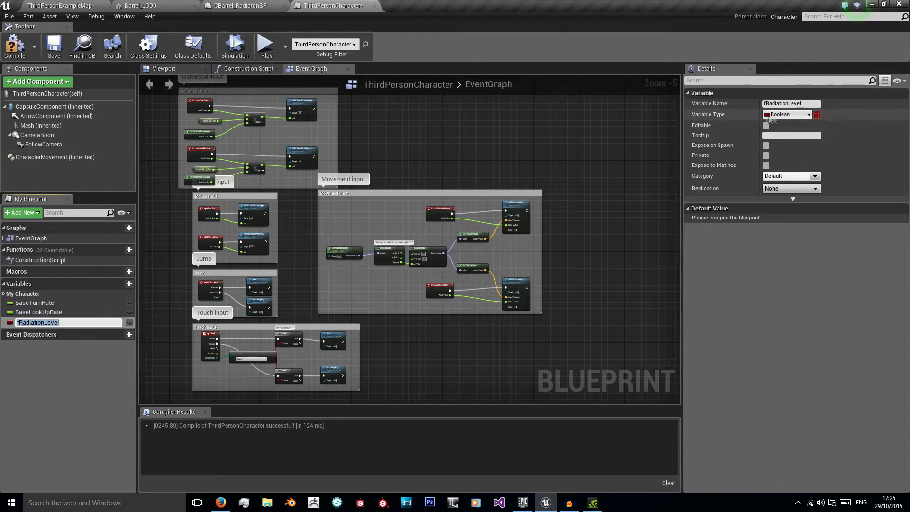
pyautogui.click(787, 114)
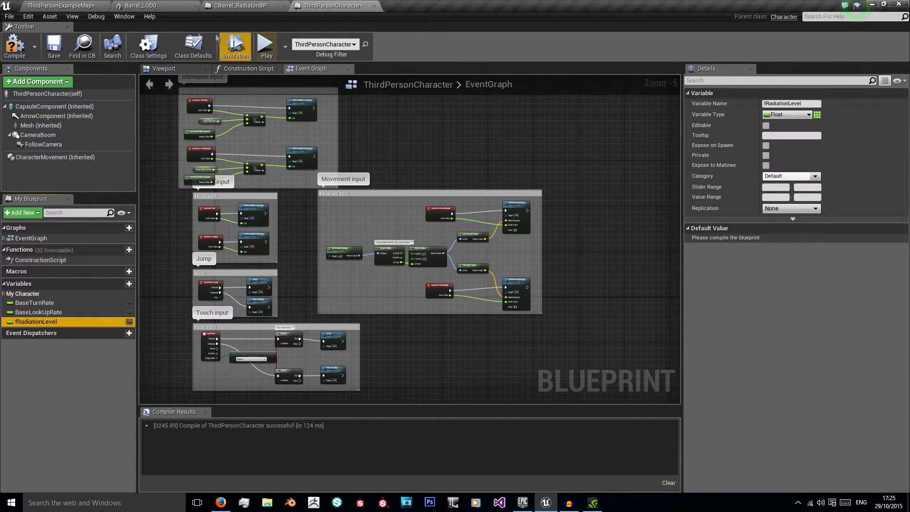
pyautogui.click(15, 47)
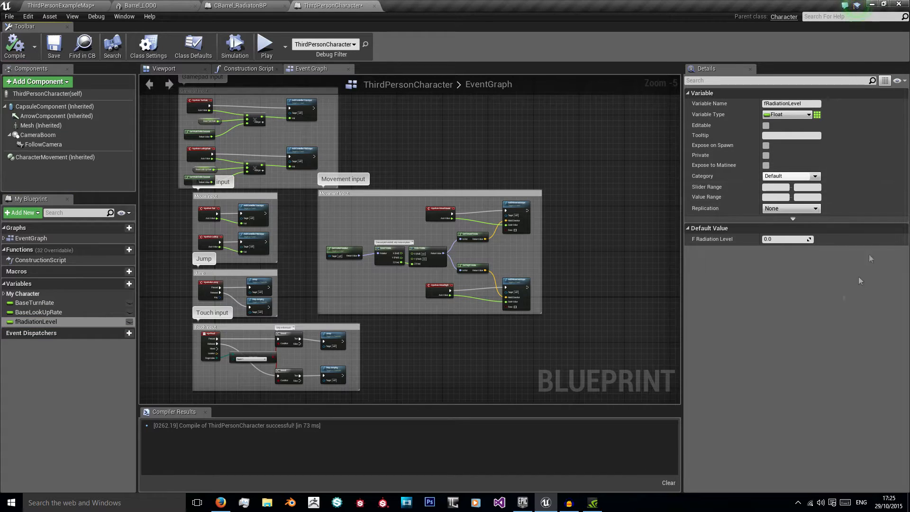
pyautogui.moveTo(623, 277)
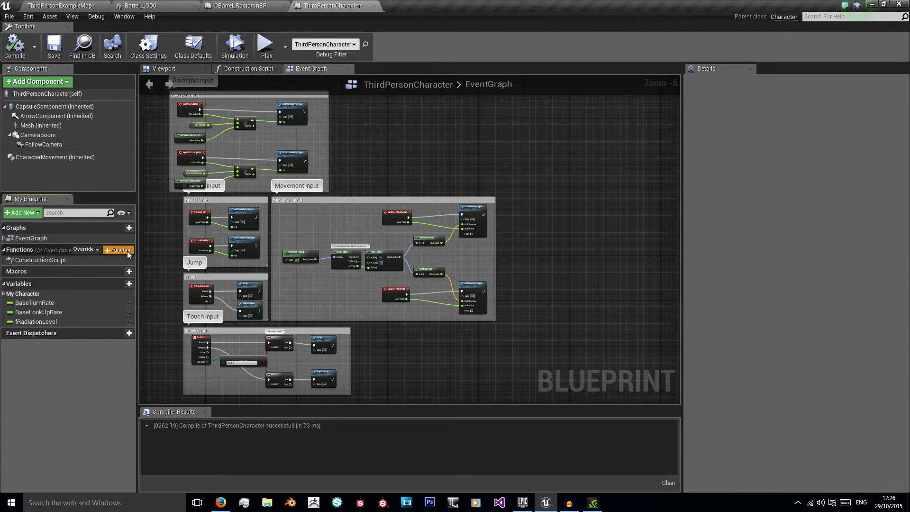
# Create function IncreaseRadLevel with a Float input RadiationInflicted and tidy its entry node.
pyautogui.click(119, 250)
pyautogui.write('IncreaseRadLe')
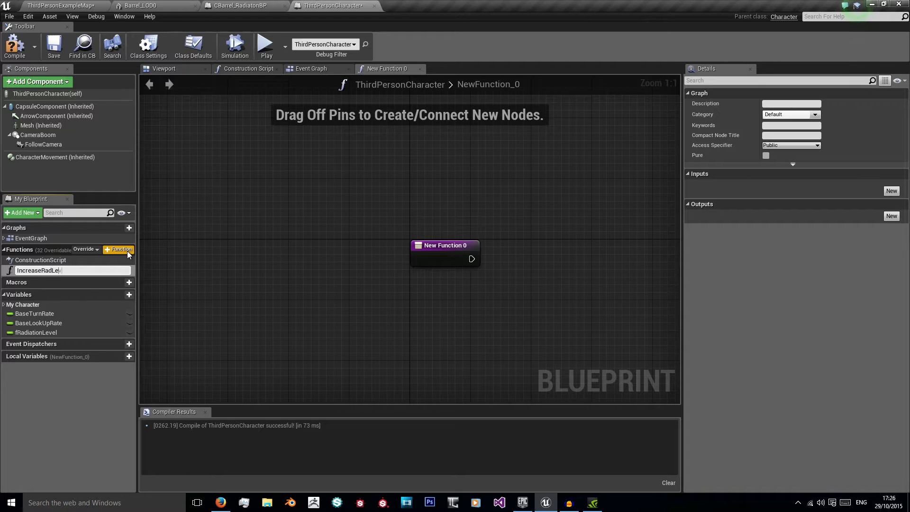
pyautogui.press('Return')
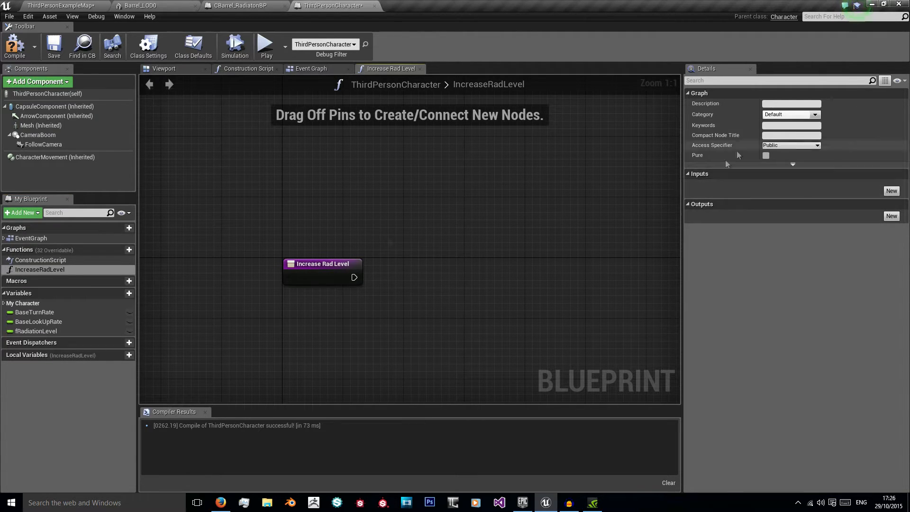
pyautogui.click(892, 190)
pyautogui.write('f')
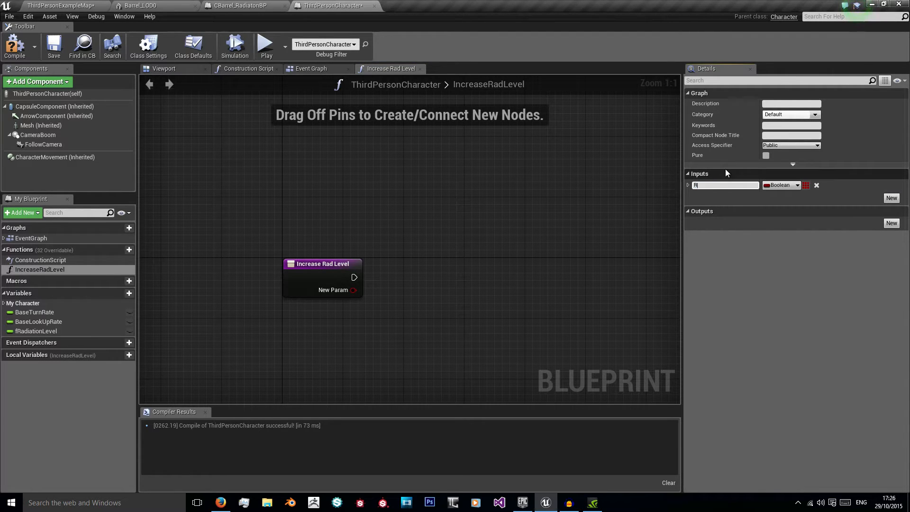
pyautogui.write('RadiationInflicted')
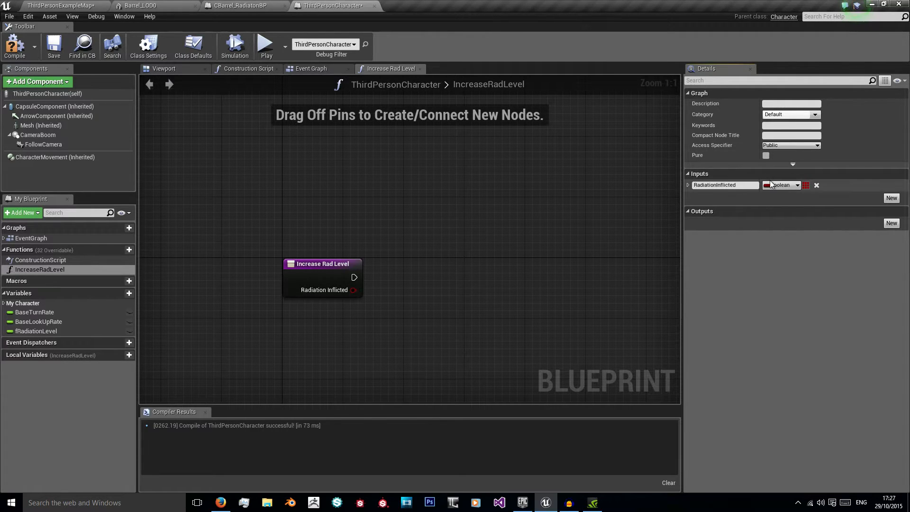
pyautogui.click(782, 185)
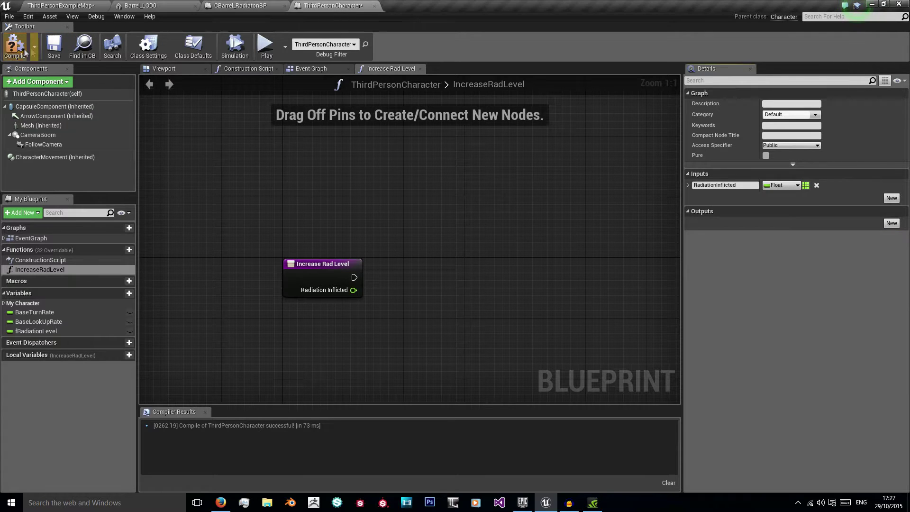
pyautogui.moveTo(323, 264); pyautogui.dragTo(283, 226)
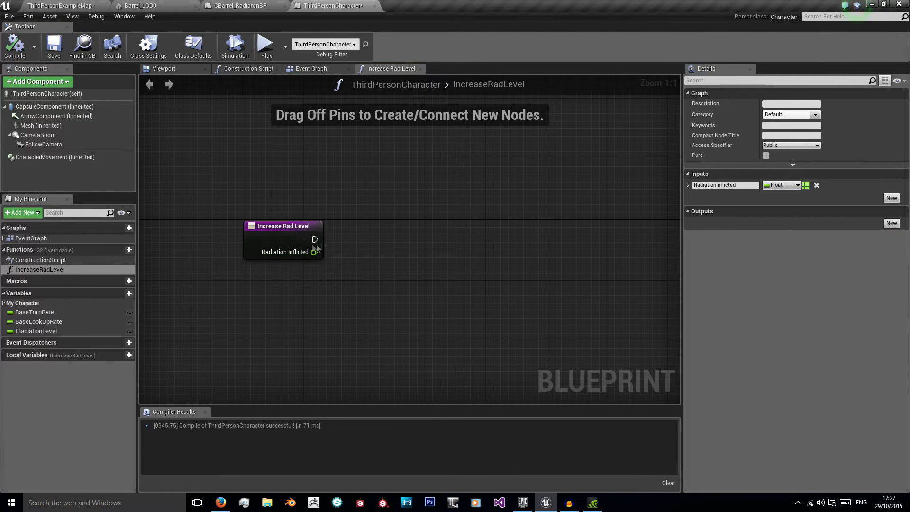
pyautogui.moveTo(330, 296)
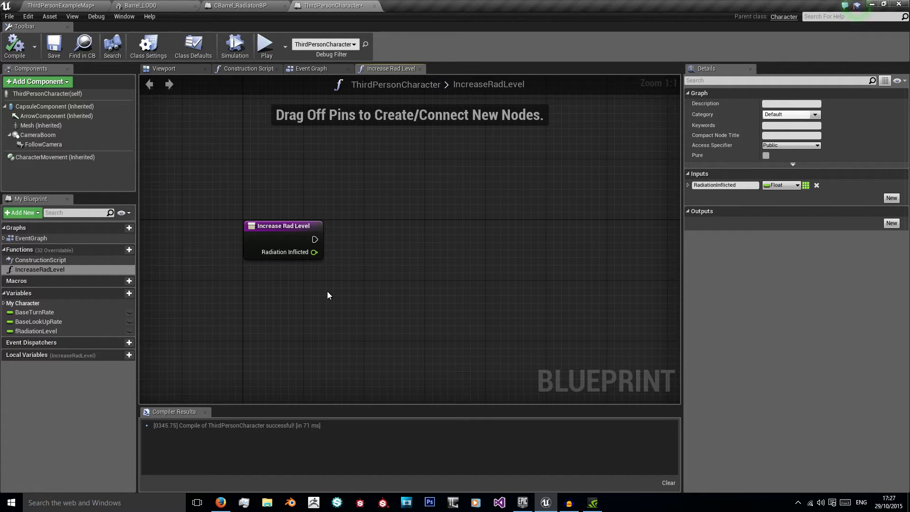
pyautogui.moveTo(348, 279)
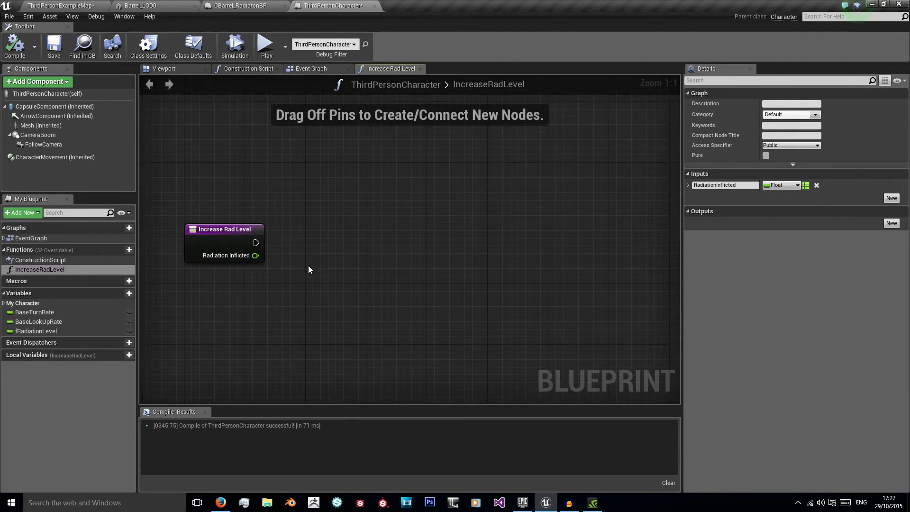
pyautogui.moveTo(73, 273)
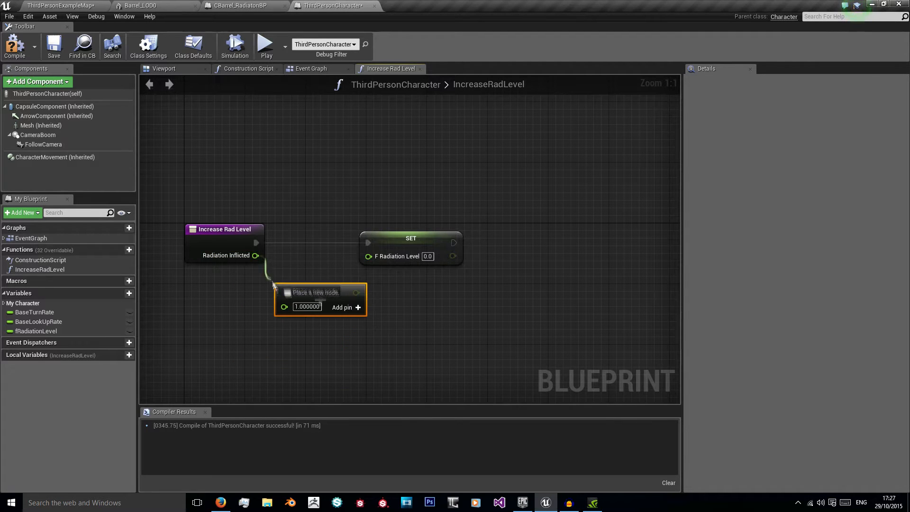
# Place the float addition node summing RadiationInflicted and fRadiationLevel into the function graph.
pyautogui.click(36, 331)
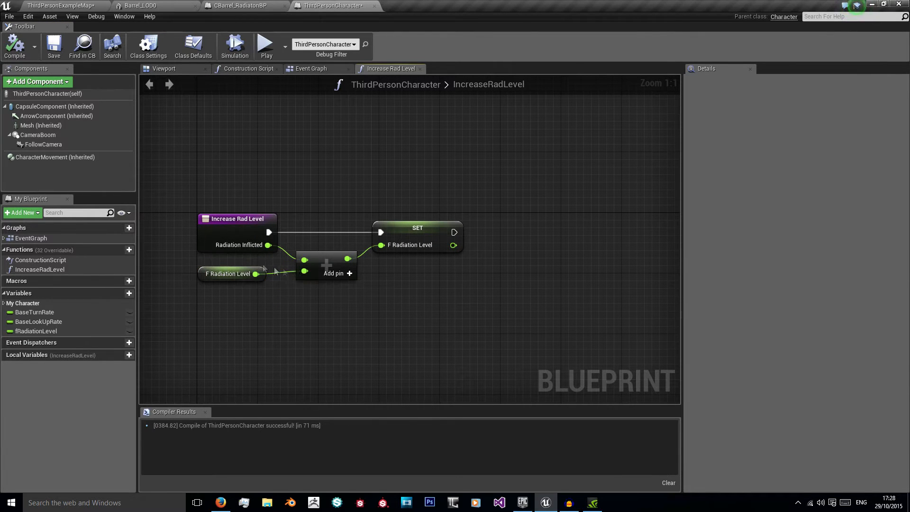
pyautogui.moveTo(304, 273)
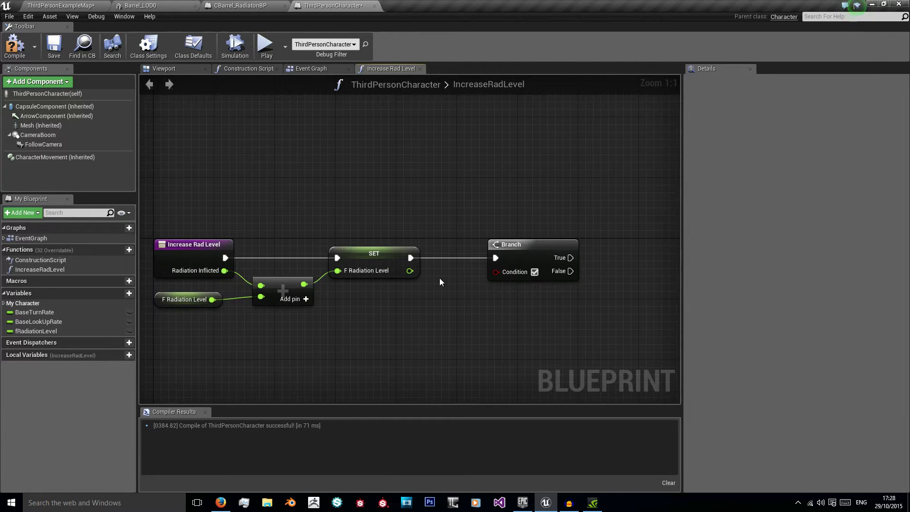
# Add a float >= comparison against 25 driving the Branch condition from the new fRadiationLevel.
pyautogui.rightClick(440, 281)
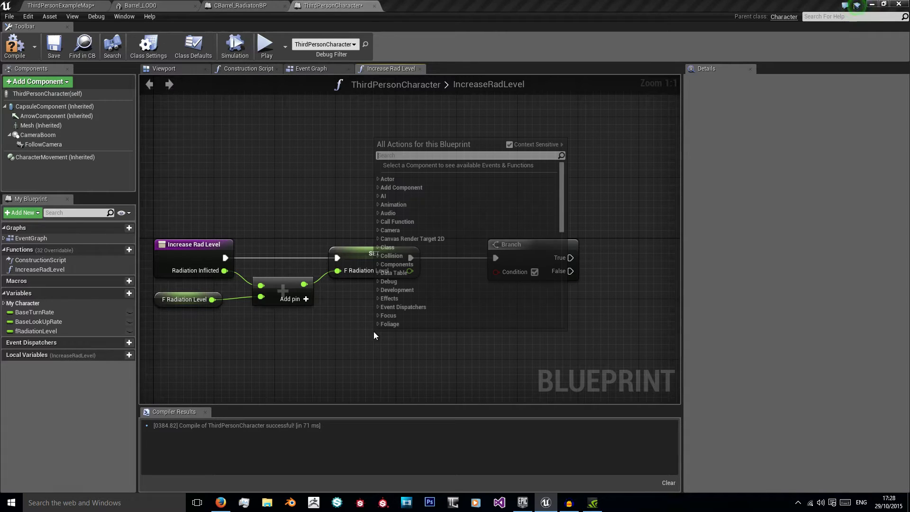
pyautogui.write('>=')
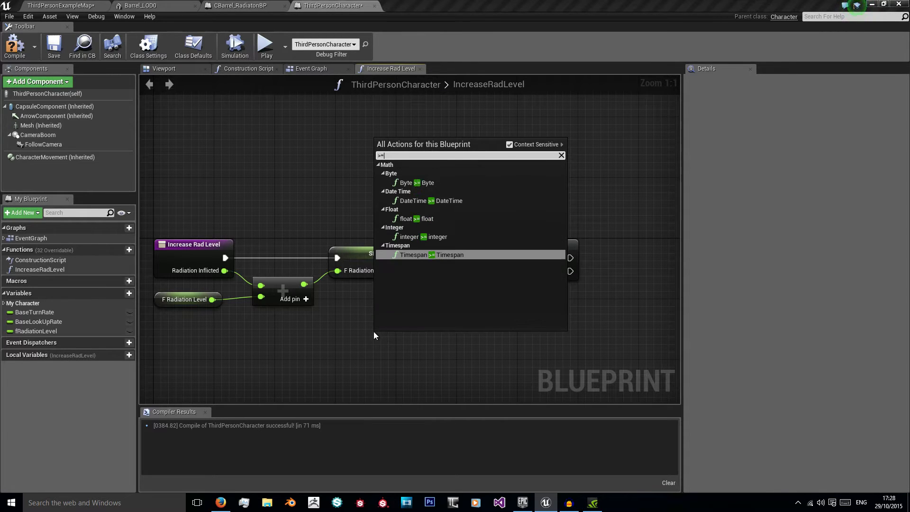
pyautogui.click(422, 219)
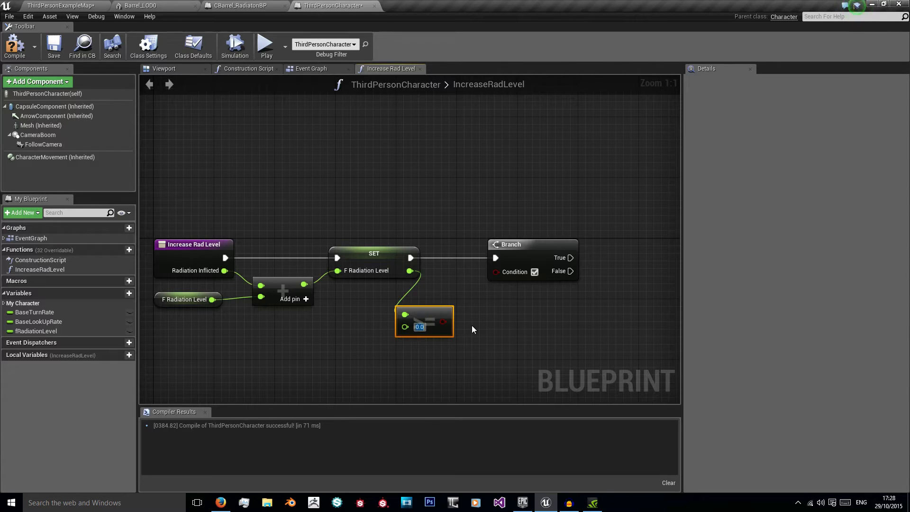
pyautogui.write('25')
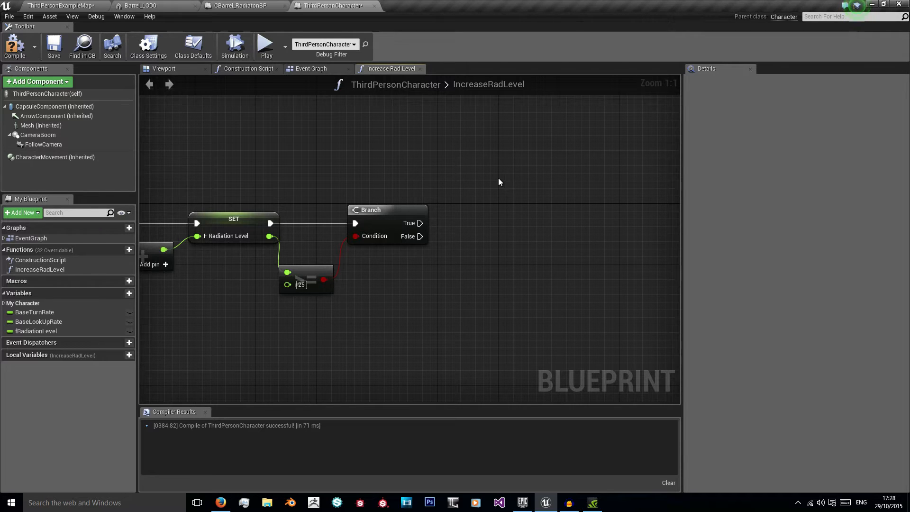
pyautogui.moveTo(139, 293)
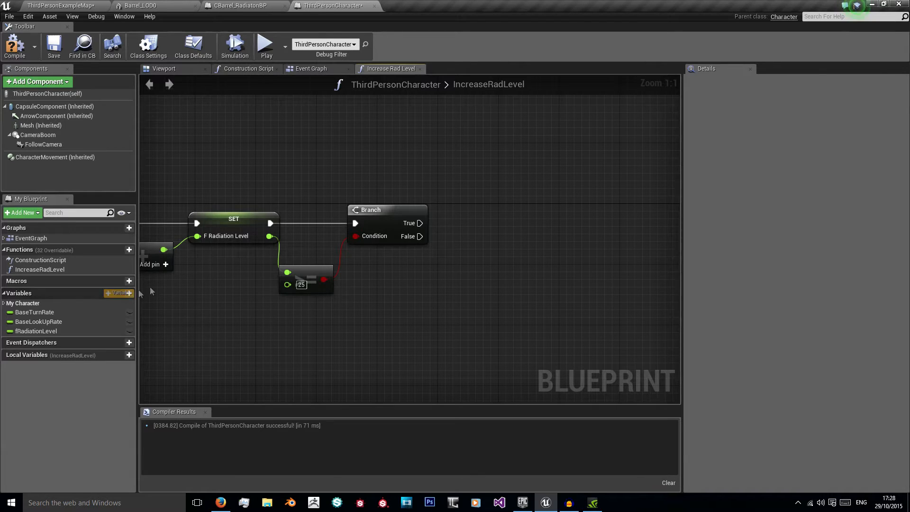
# Add Boolean variable bisRadiated with a getter and NOT node feeding the Branch's AND condition.
pyautogui.click(118, 293)
pyautogui.write('b')
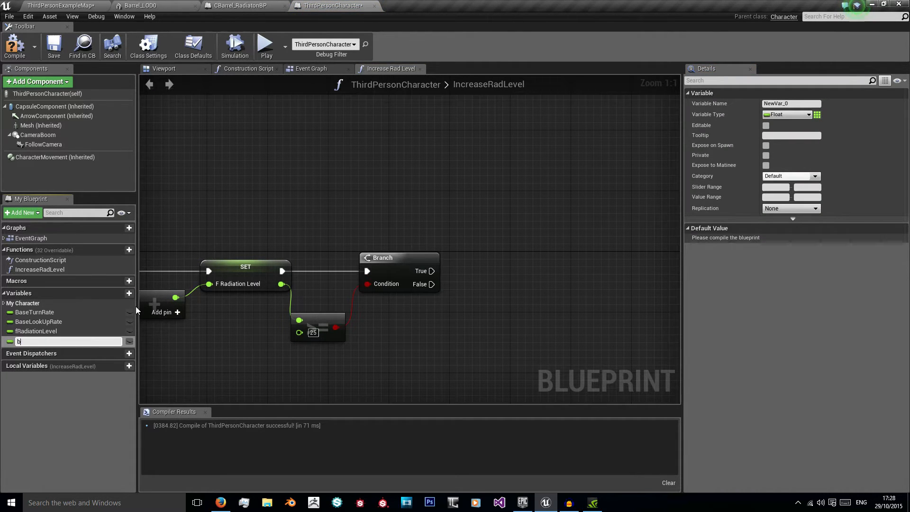
pyautogui.write('is')
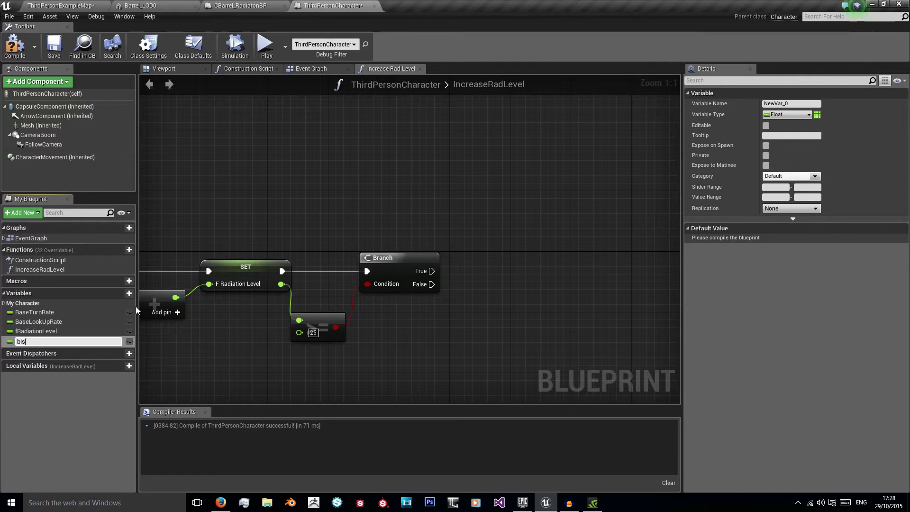
pyautogui.write('Radiated')
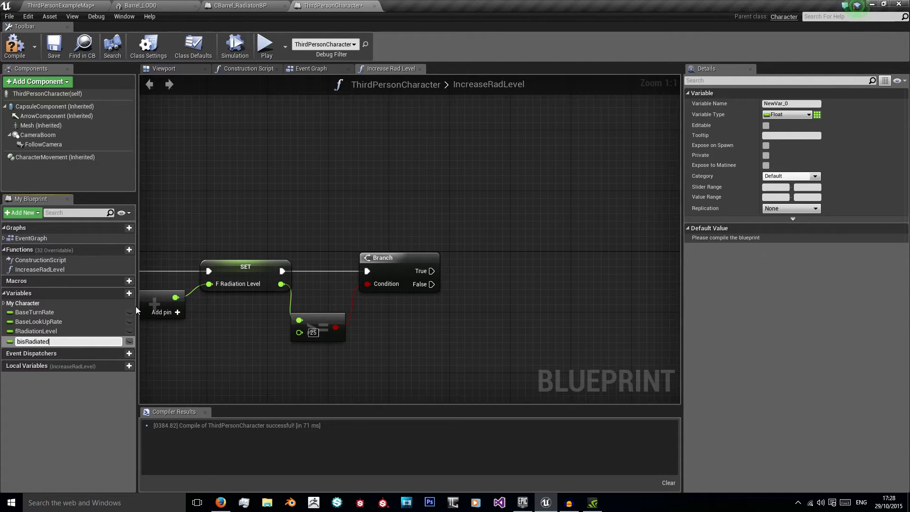
pyautogui.press('Return')
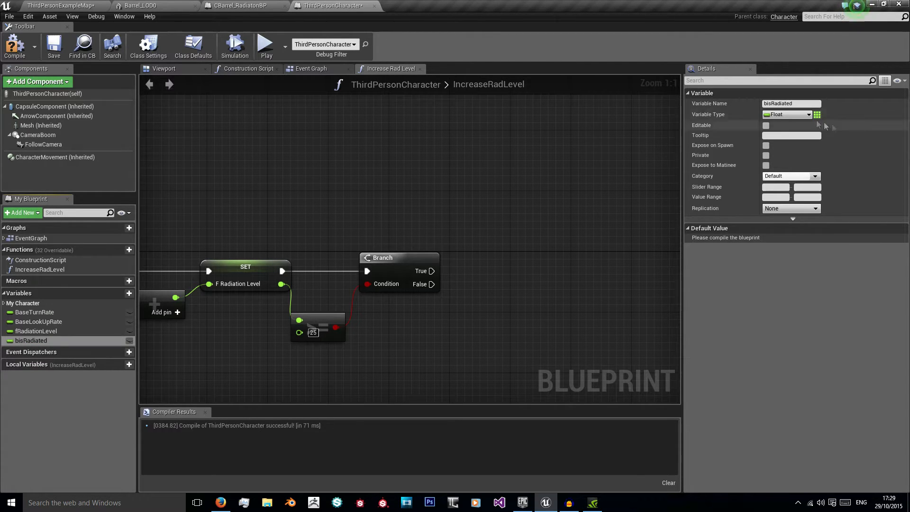
pyautogui.click(788, 114)
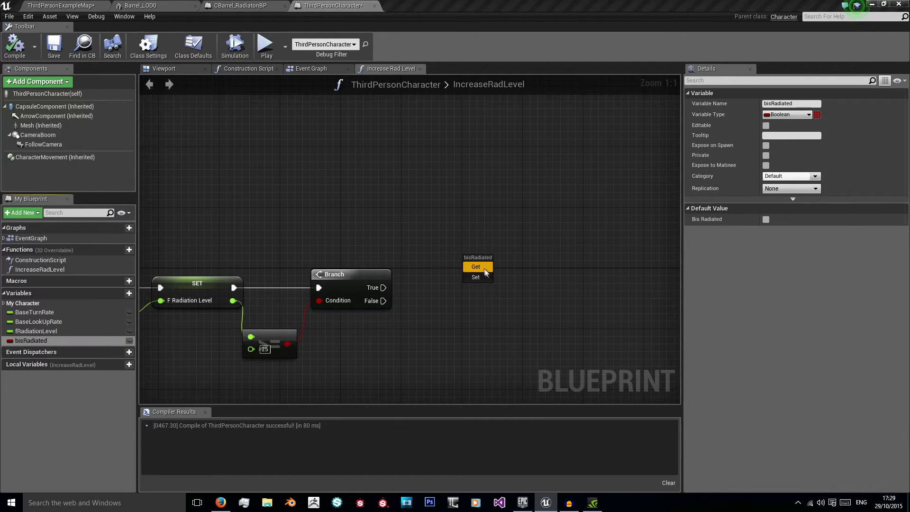
pyautogui.click(475, 266)
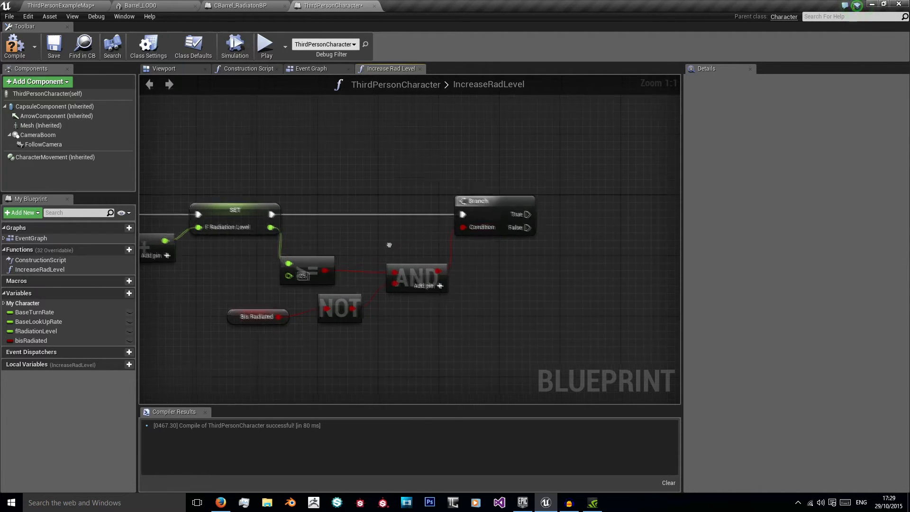
pyautogui.moveTo(317, 258)
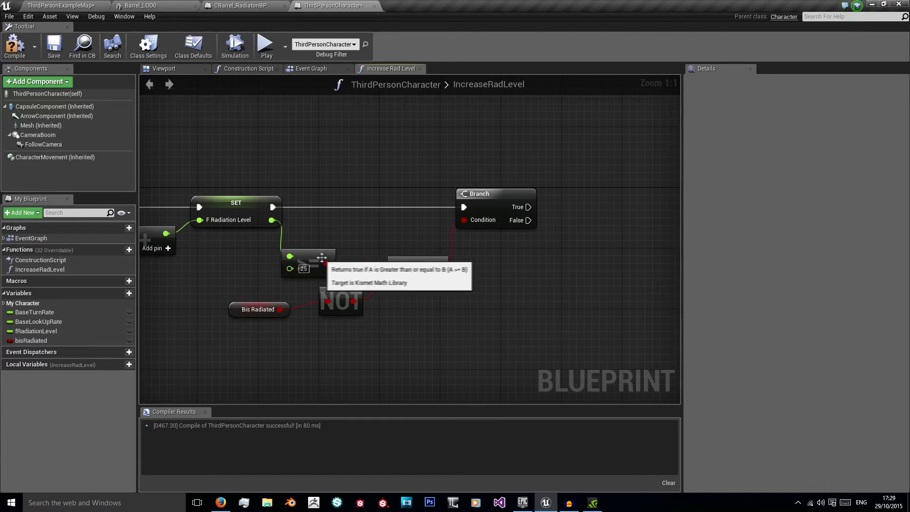
pyautogui.moveTo(342, 300)
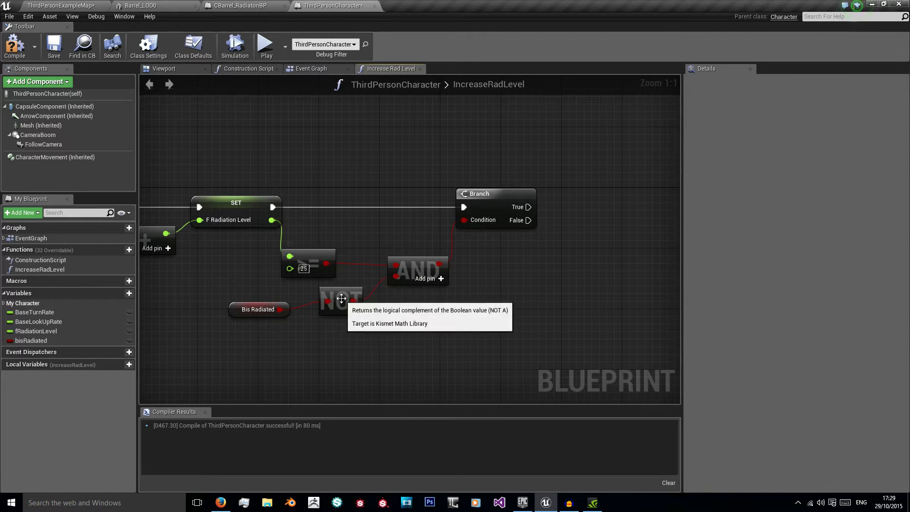
pyautogui.click(333, 308)
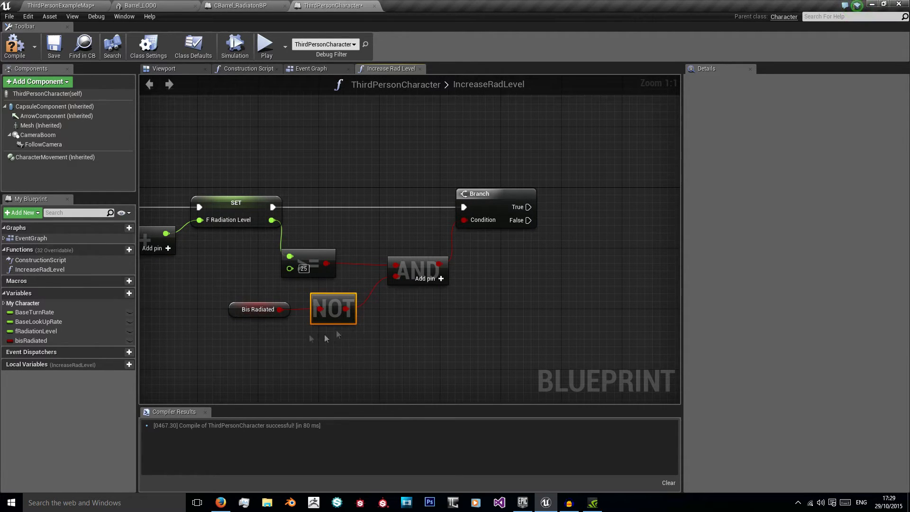
pyautogui.moveTo(348, 304)
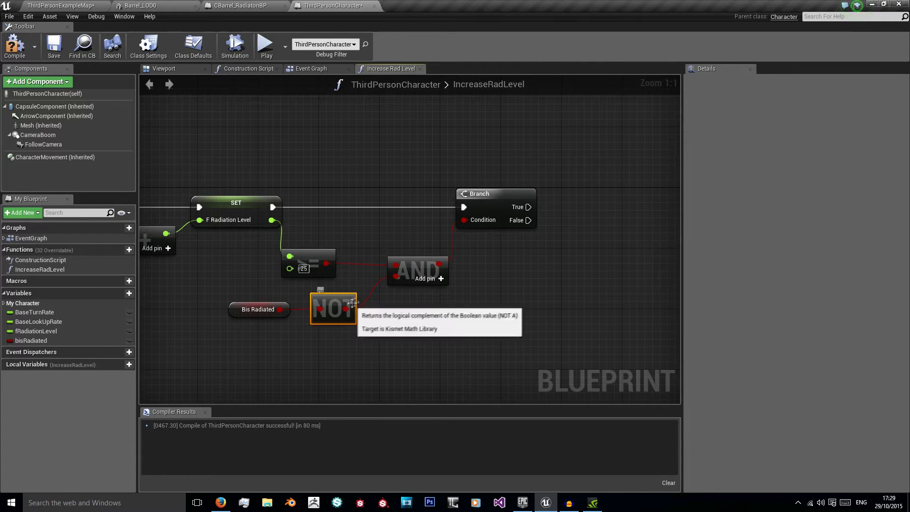
pyautogui.moveTo(394, 197)
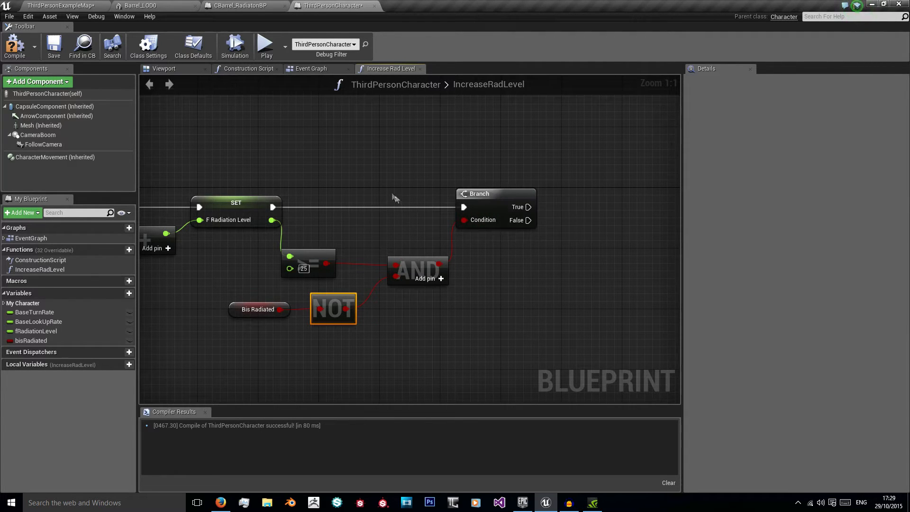
pyautogui.moveTo(356, 180)
pyautogui.write('print str')
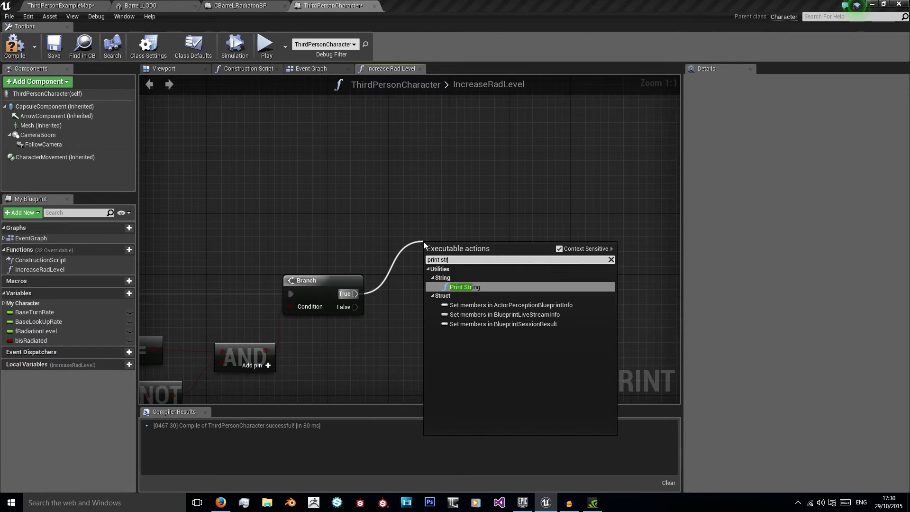
# On the Branch True path print the rad-poisoning warning and set bisRadiated to true.
pyautogui.click(464, 286)
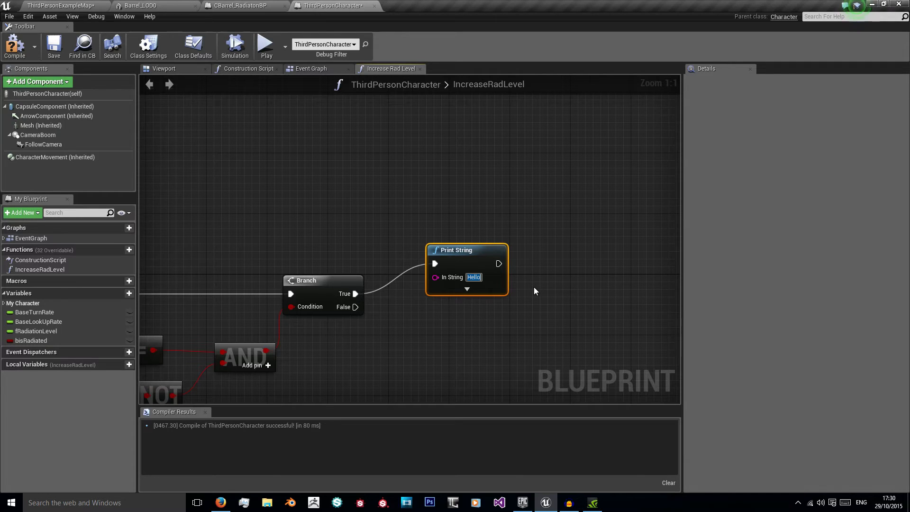
pyautogui.write('You are suffering from minor rad poising')
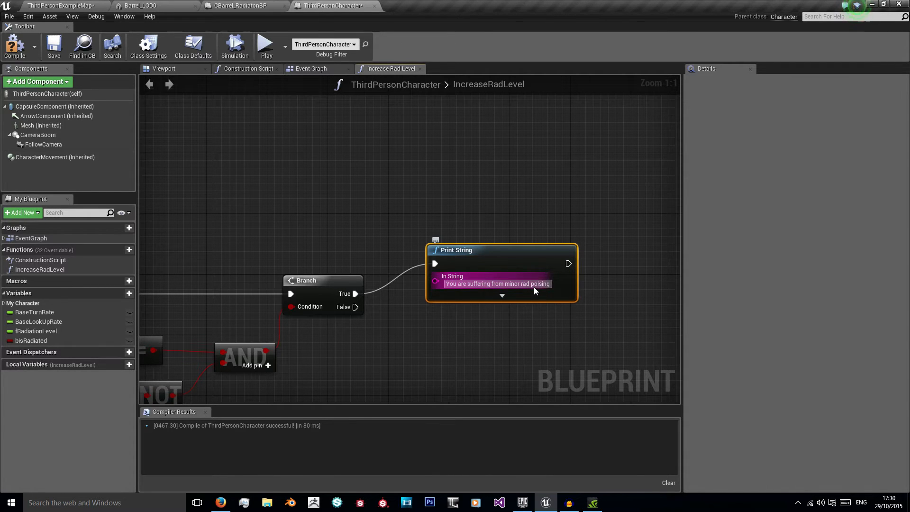
pyautogui.scroll(-3)
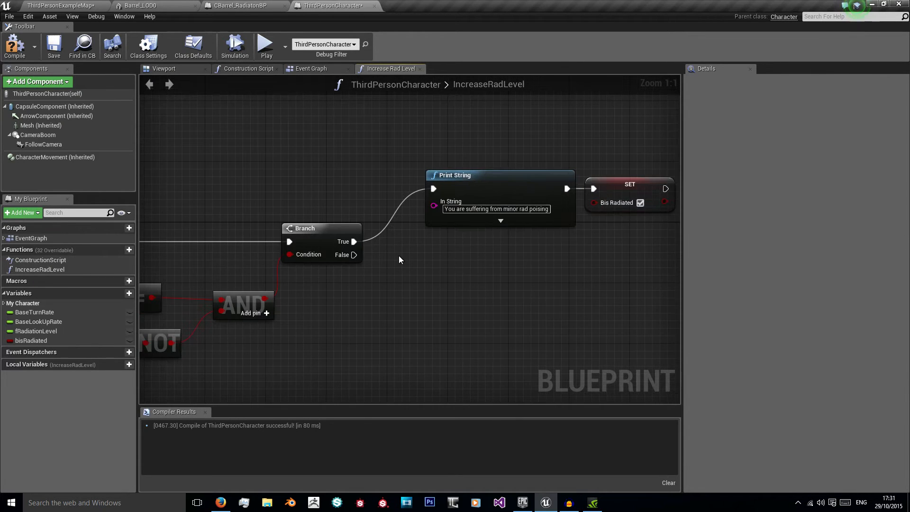
pyautogui.moveTo(400, 263)
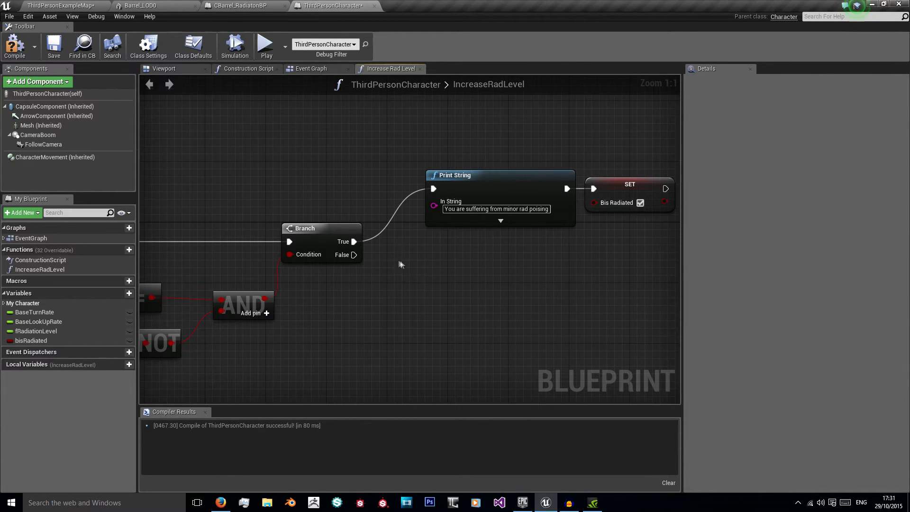
pyautogui.scroll(-3)
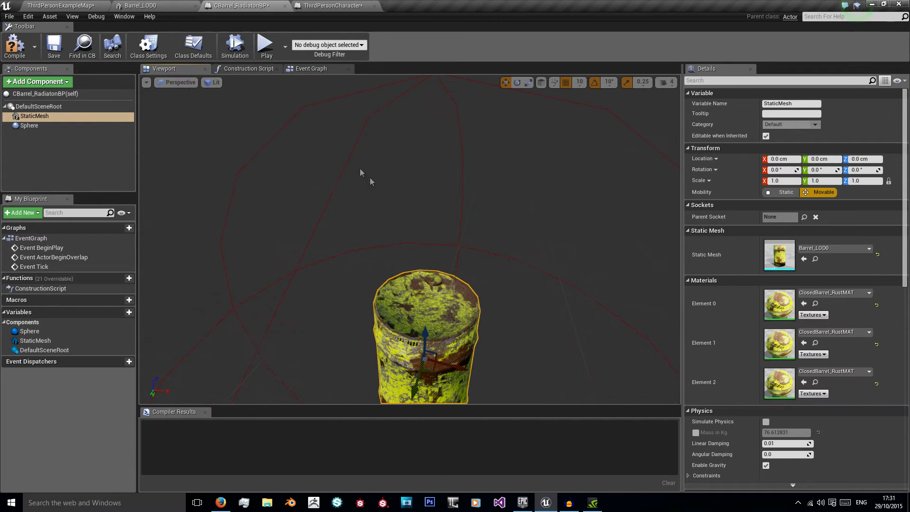
# Add On Component Begin Overlap and End Overlap events for the barrel's Sphere component.
pyautogui.click(311, 68)
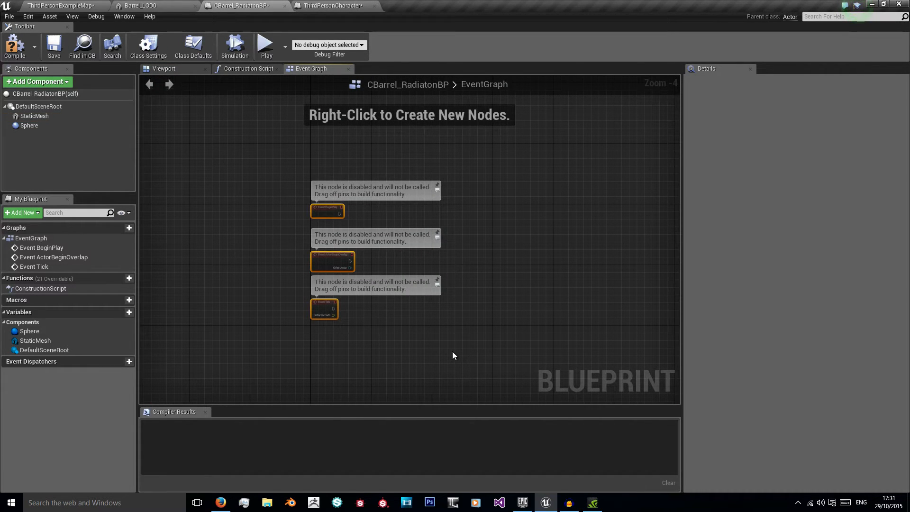
pyautogui.click(164, 69)
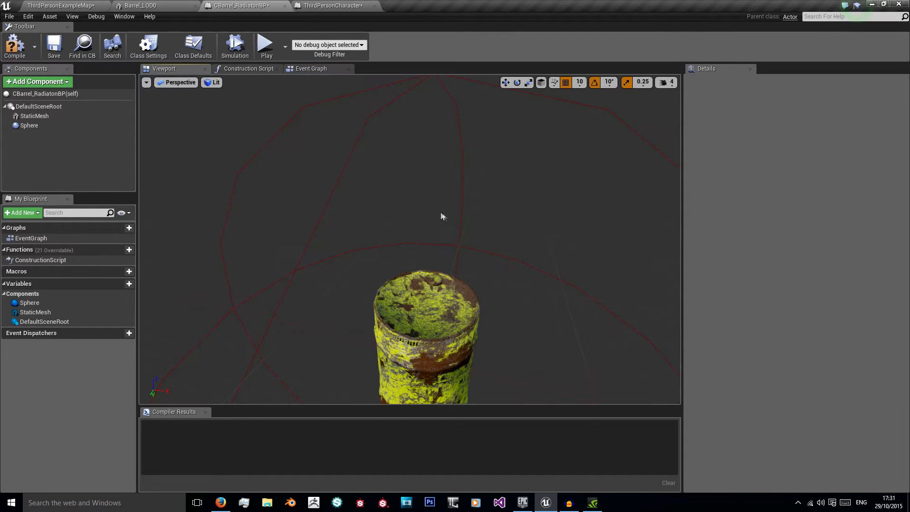
pyautogui.click(30, 125)
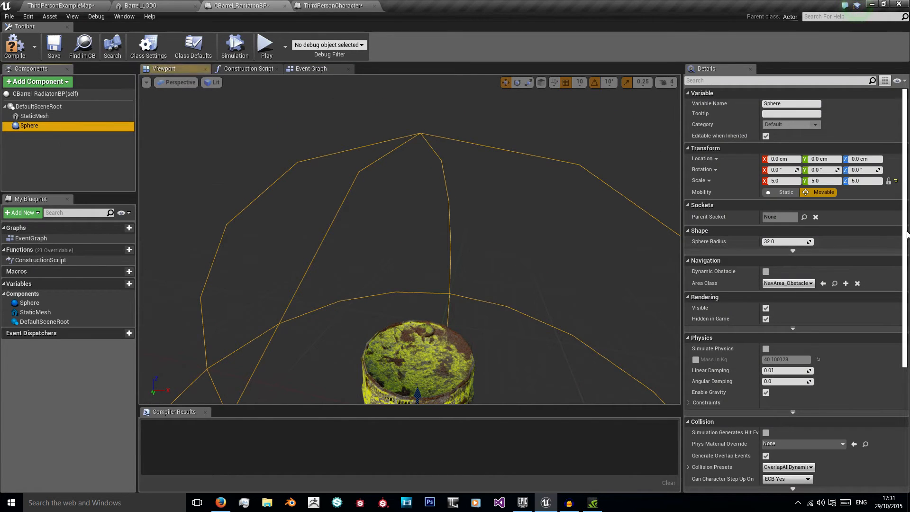
pyautogui.scroll(-3)
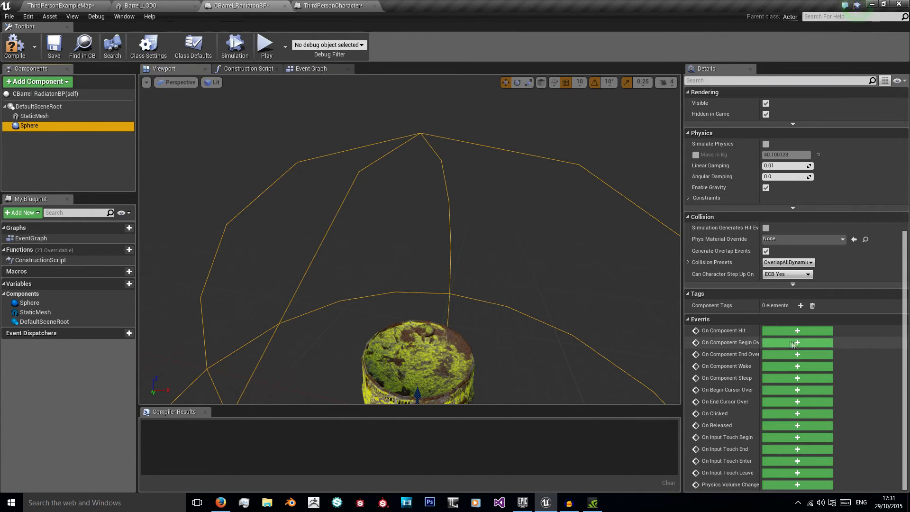
pyautogui.click(797, 342)
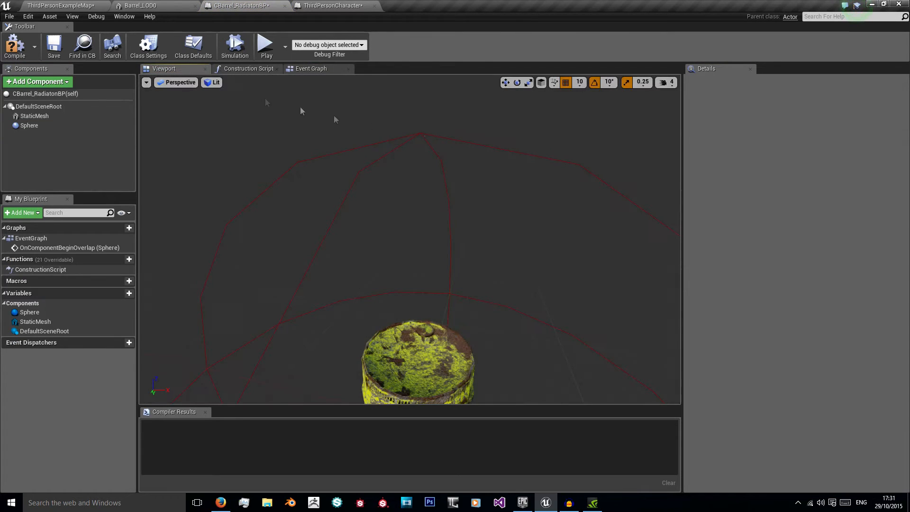
pyautogui.click(29, 125)
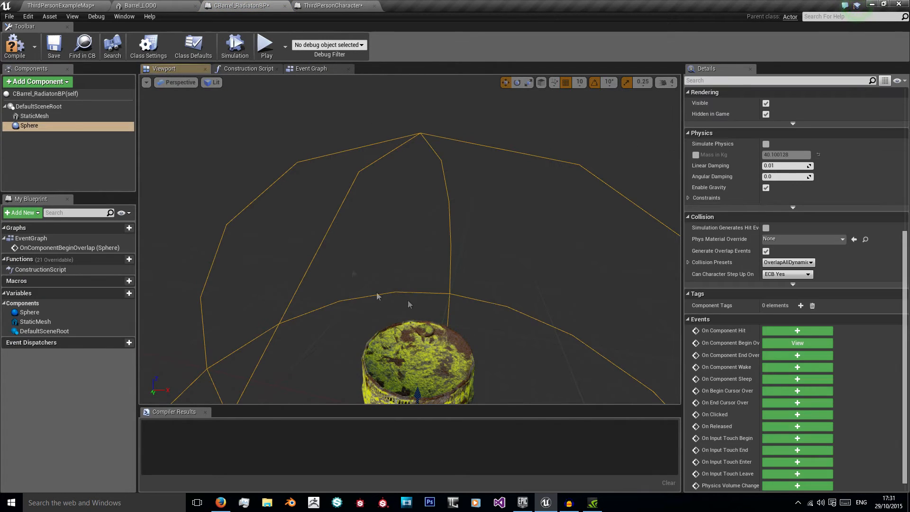
pyautogui.moveTo(799, 356)
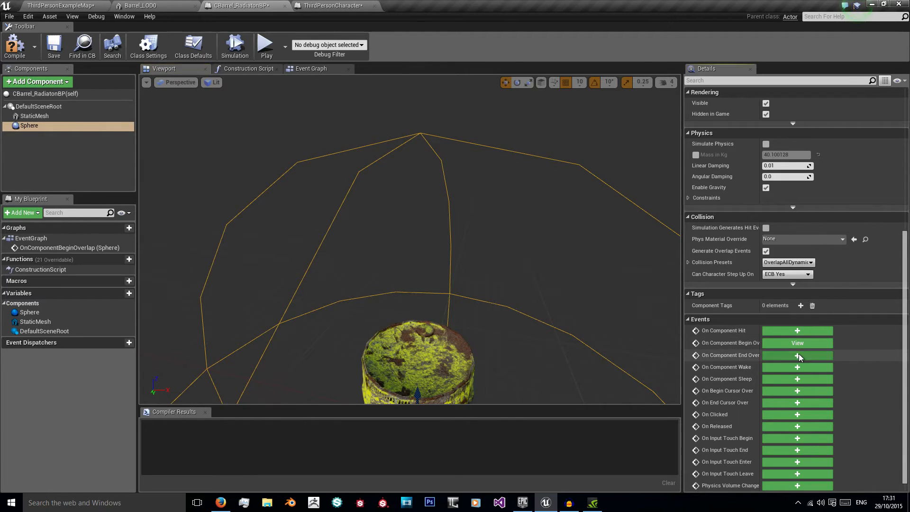
pyautogui.click(798, 355)
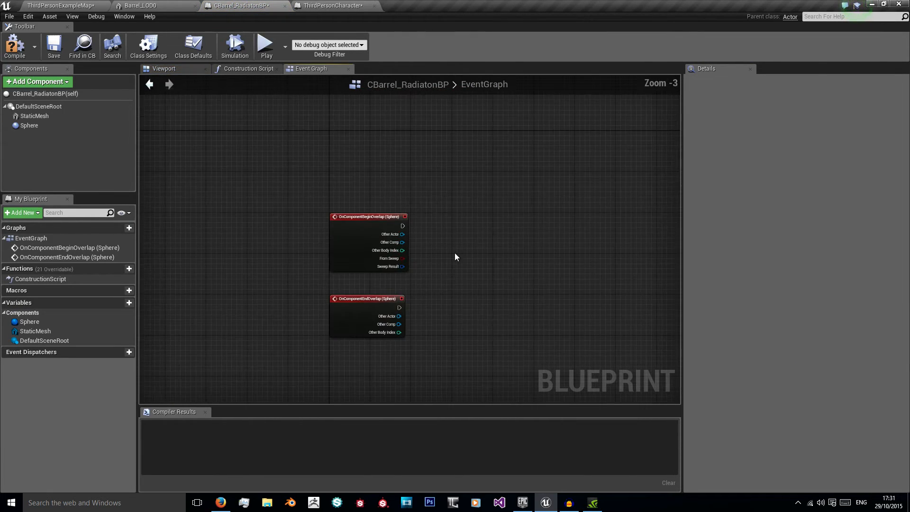
# Feed OnComponentBeginOverlap's Other Actor into a Cast To ThirdPersonCharacter node beside the event.
pyautogui.moveTo(368, 217); pyautogui.dragTo(368, 175)
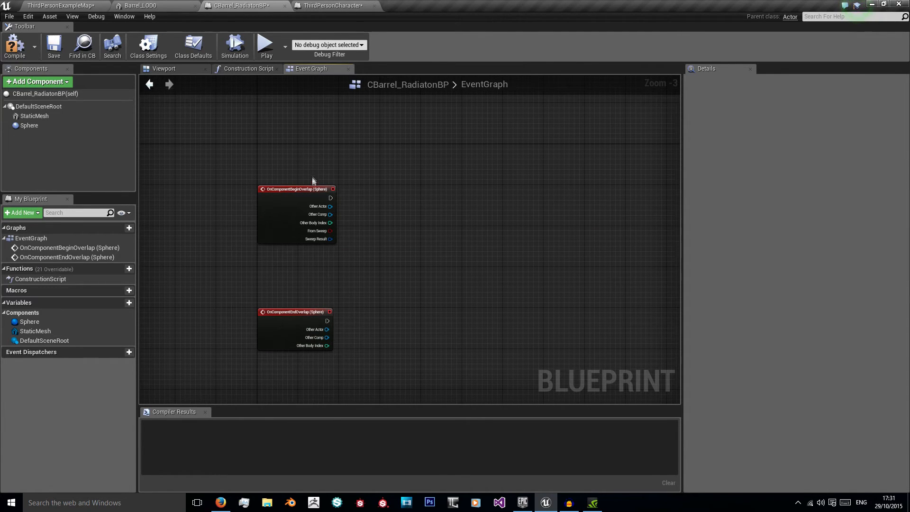
pyautogui.moveTo(295, 189); pyautogui.dragTo(312, 297)
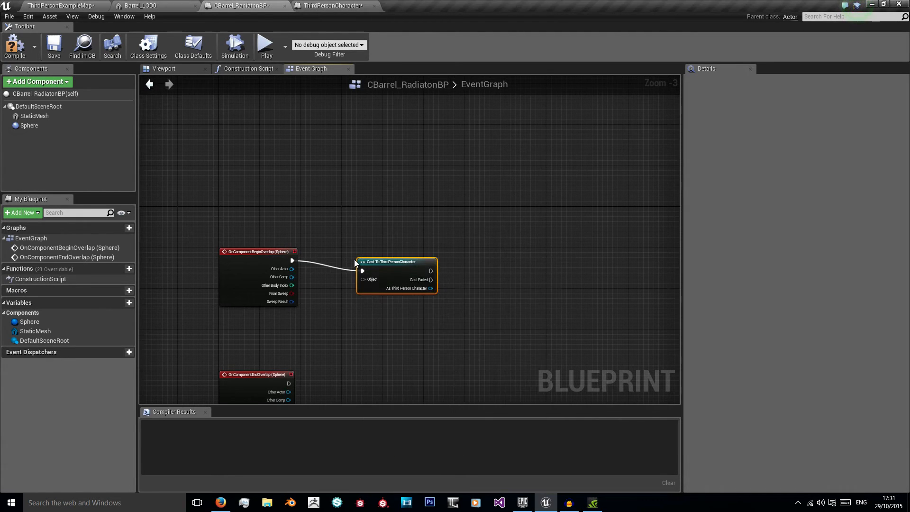
pyautogui.moveTo(394, 261); pyautogui.dragTo(366, 251)
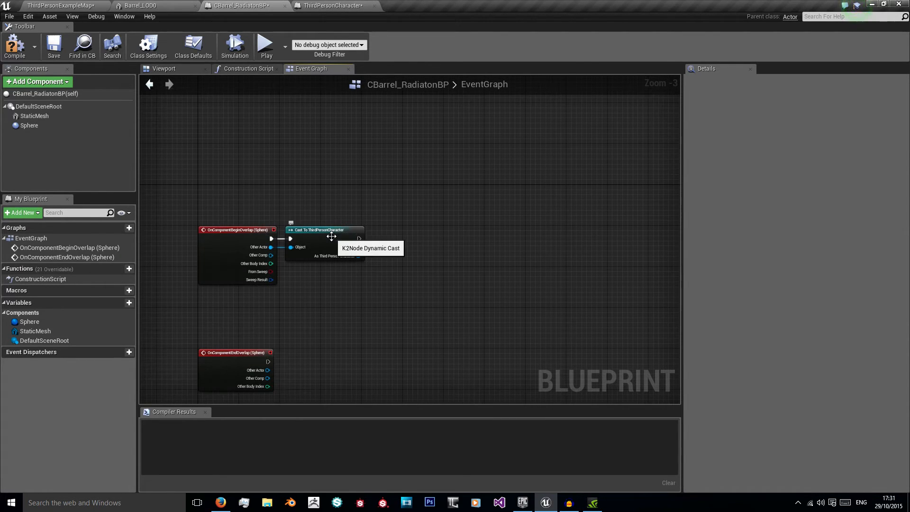
pyautogui.scroll(3)
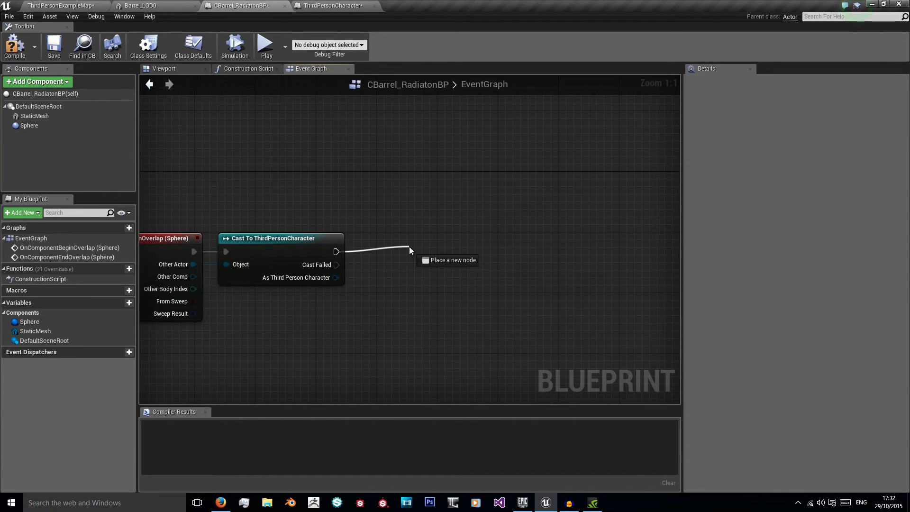
# Create boolean variable bIsPlayer and set it true after the player cast.
pyautogui.click(129, 302)
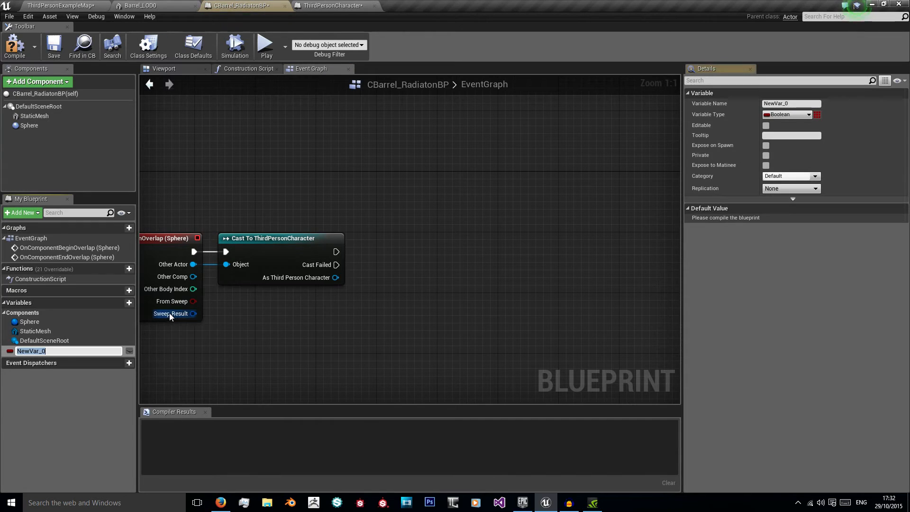
pyautogui.write('bIsPlayer')
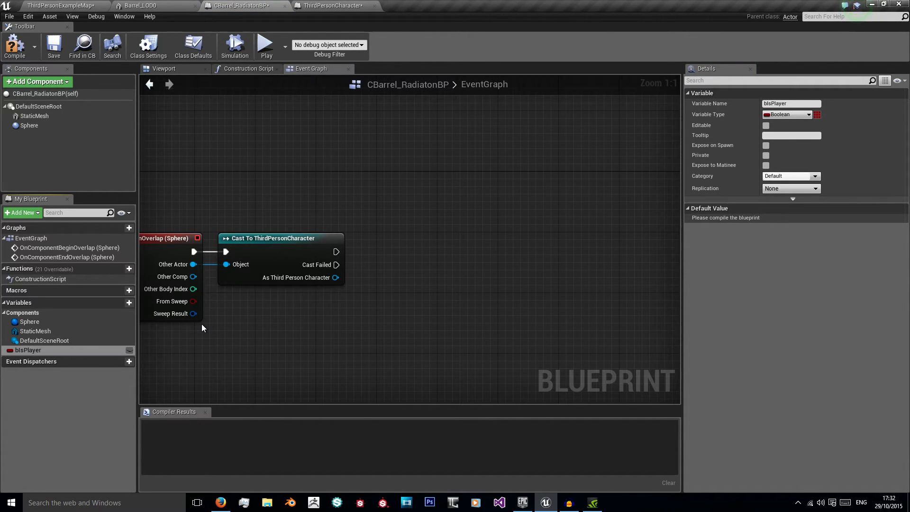
pyautogui.click(14, 46)
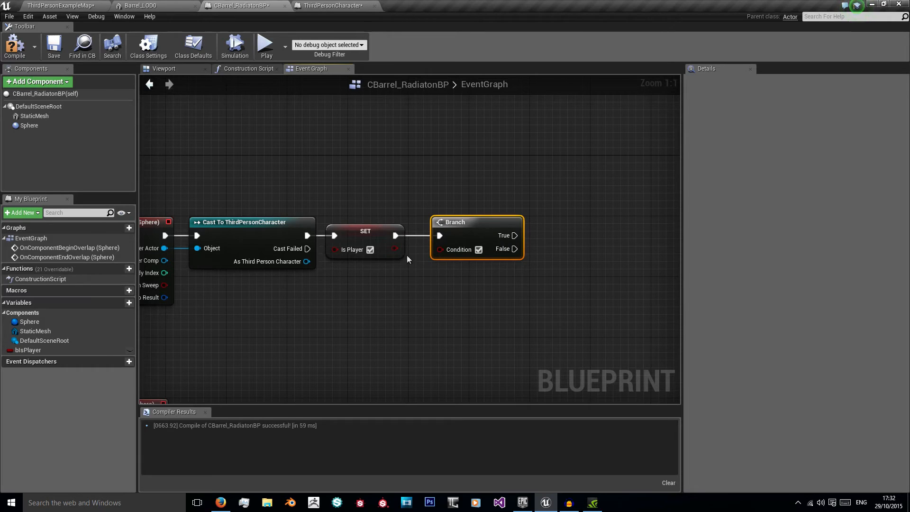
pyautogui.click(349, 273)
pyautogui.write('delay')
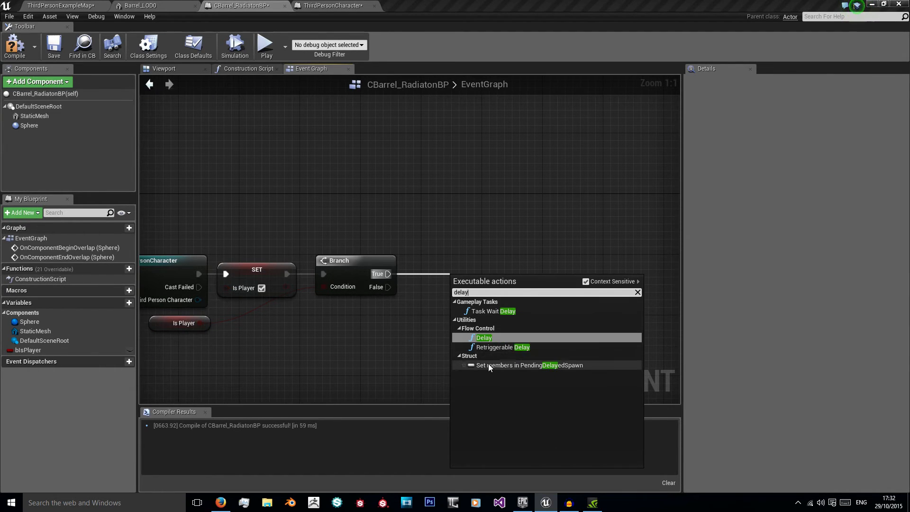
# Branch on Is Player, with Print String and a 1-second Delay on the True path.
pyautogui.click(485, 337)
pyautogui.write('print str')
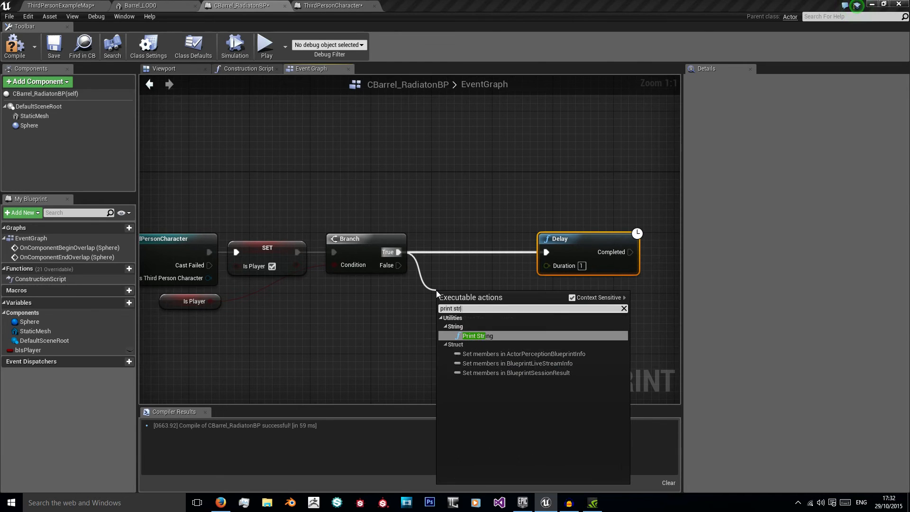
pyautogui.click(473, 336)
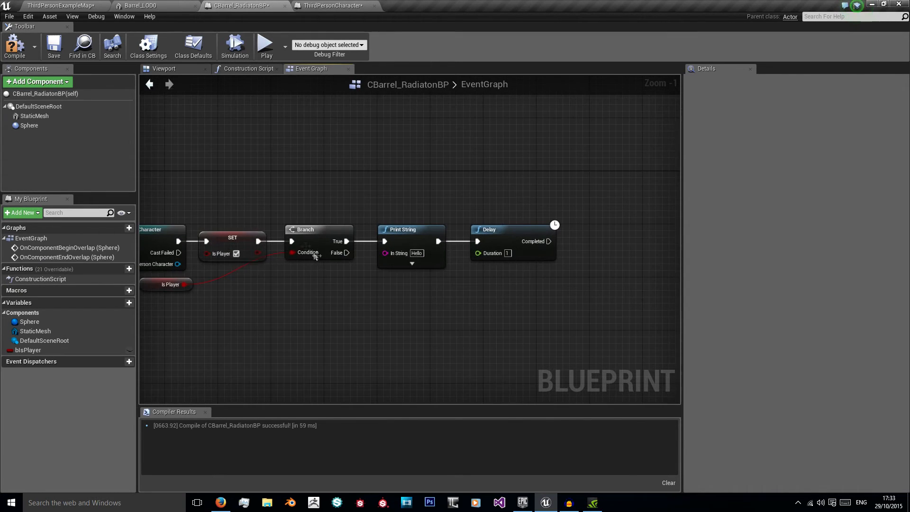
pyautogui.moveTo(222, 249)
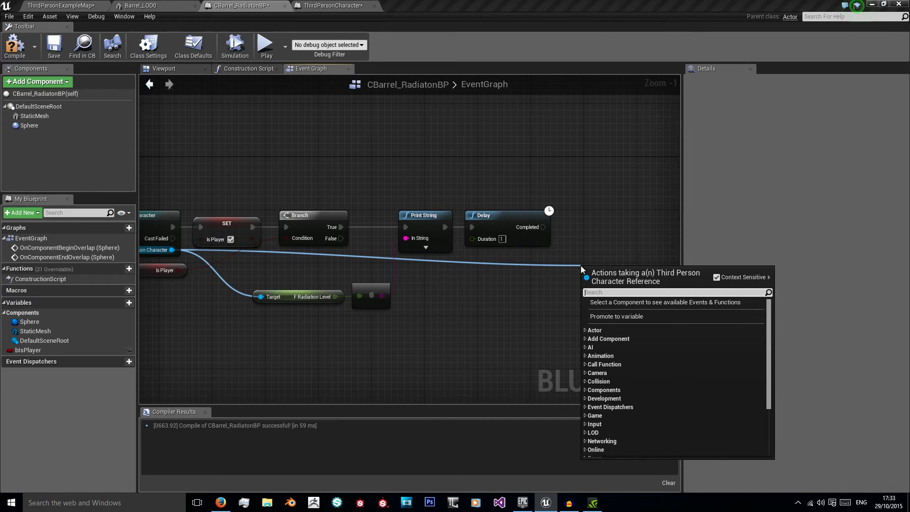
# Feed the player's fRadiationLevel into Print String and call Increase Rad Level with 2 radiation after the Delay.
pyautogui.write('lo')
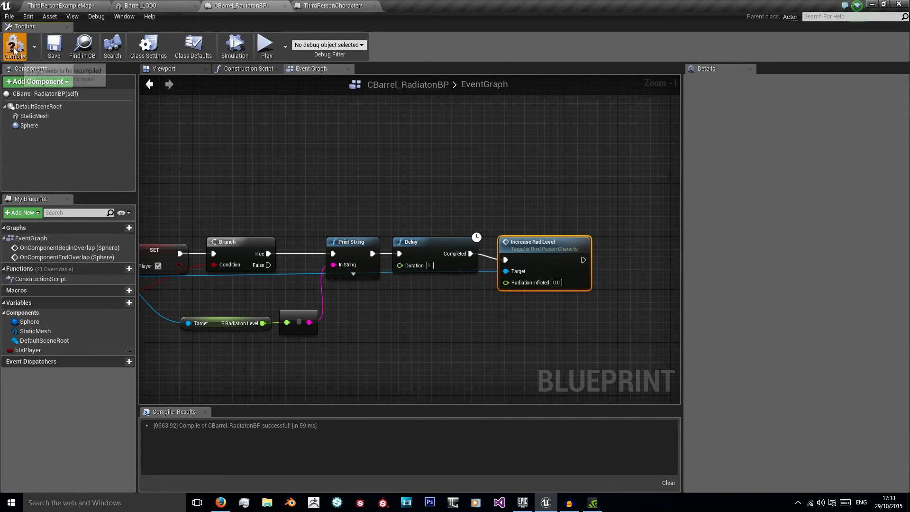
pyautogui.moveTo(346, 251)
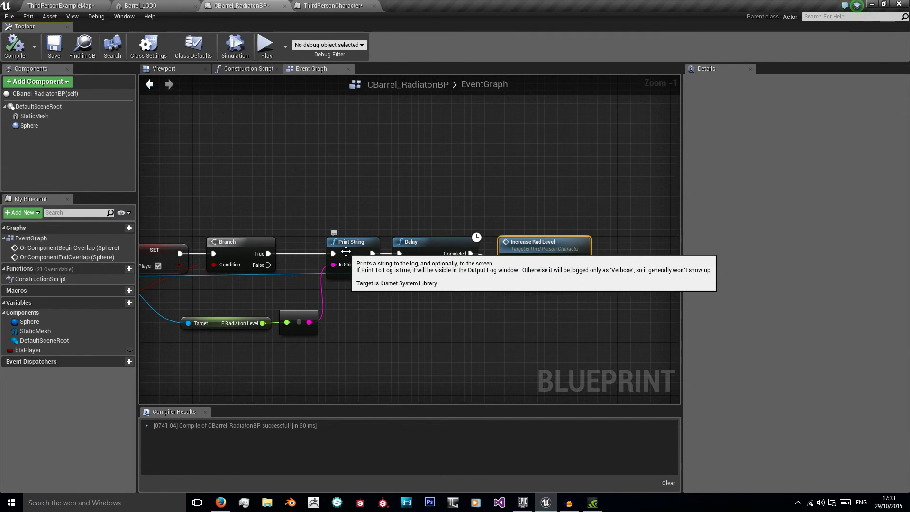
pyautogui.moveTo(552, 252)
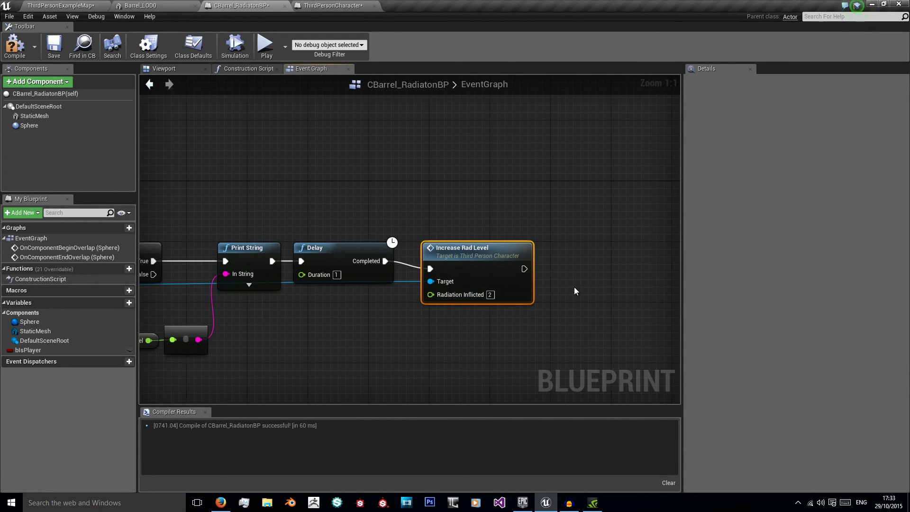
# On end overlap, cast to ThirdPersonCharacter and set bIsPlayer false, then compile.
pyautogui.scroll(-3)
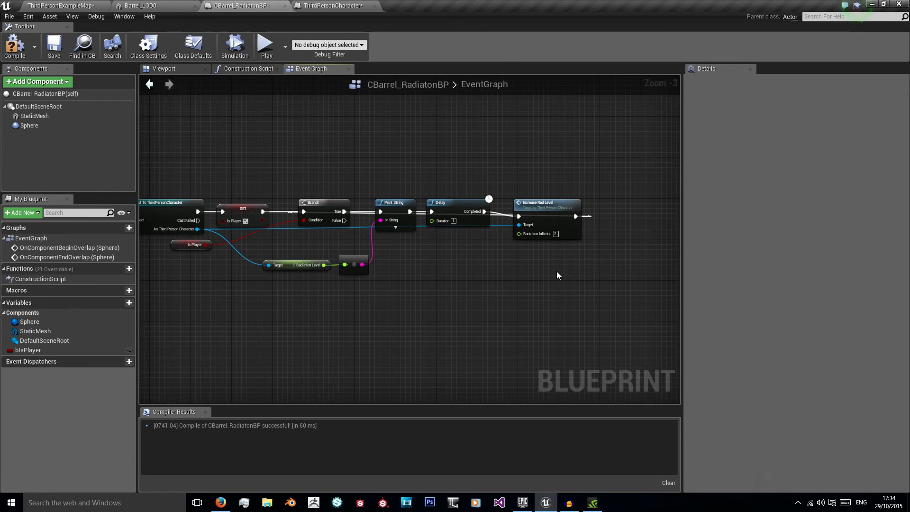
pyautogui.moveTo(424, 233)
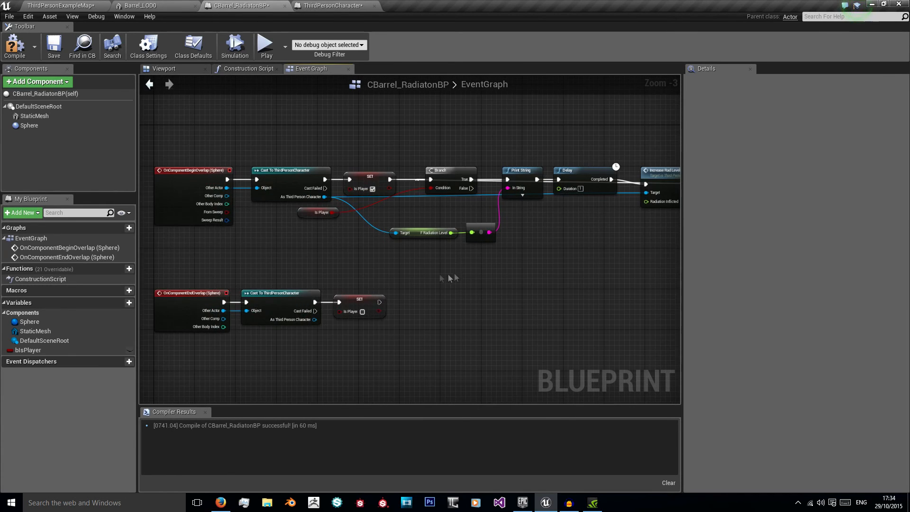
pyautogui.scroll(-3)
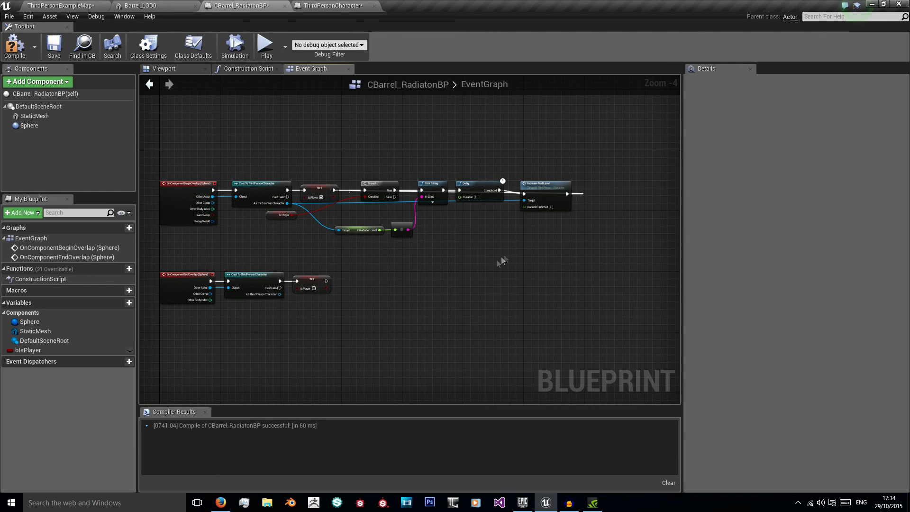
pyautogui.scroll(3)
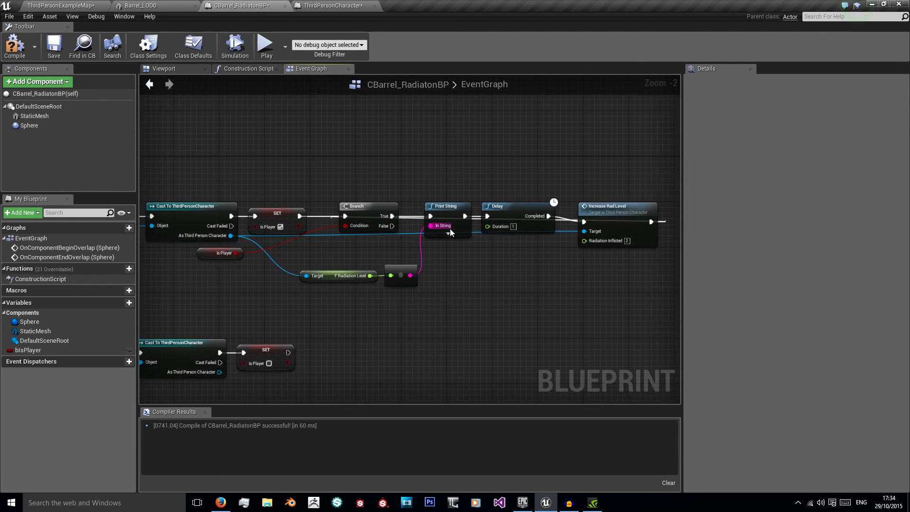
pyautogui.scroll(-3)
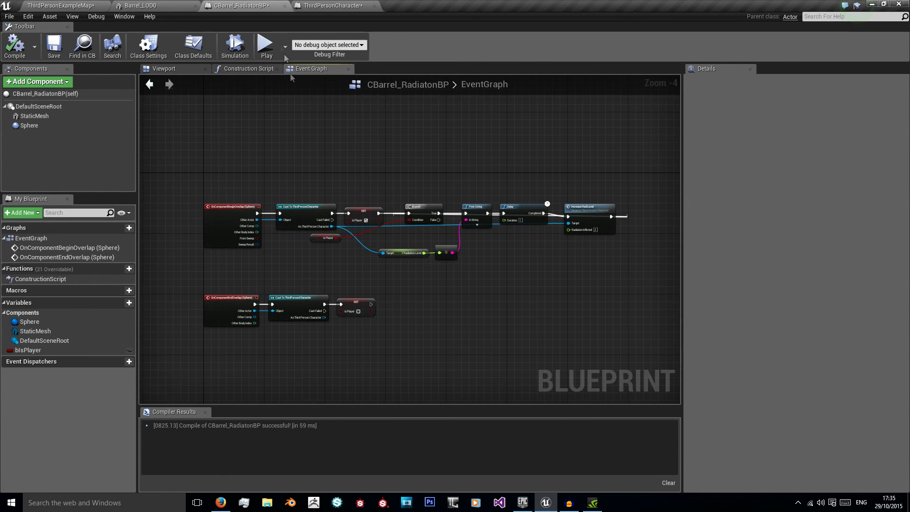
# Close the preview and open the BarrelMesh folder in ThirdPersonExampleMap.
pyautogui.click(266, 44)
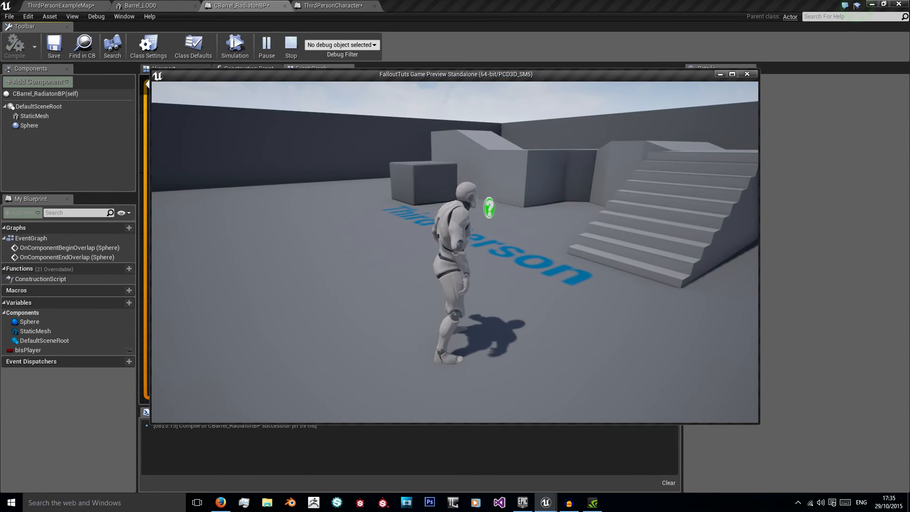
pyautogui.click(292, 46)
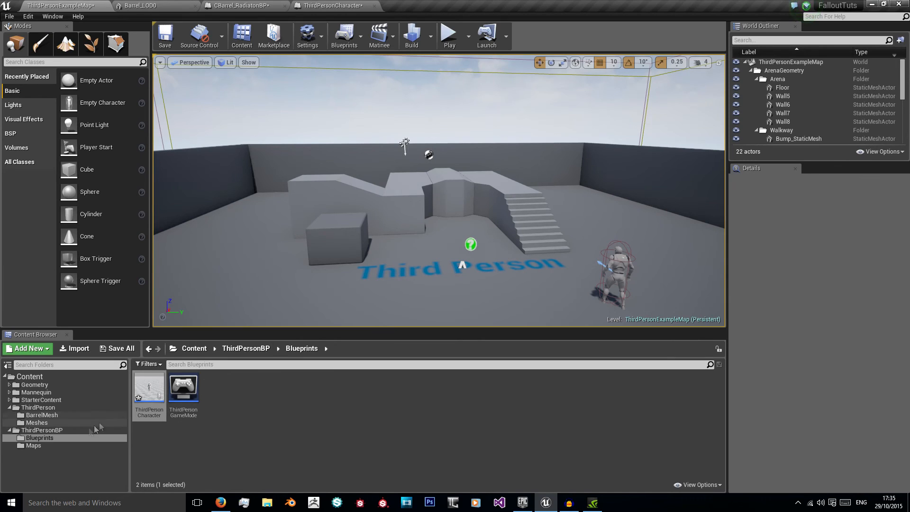
pyautogui.click(43, 416)
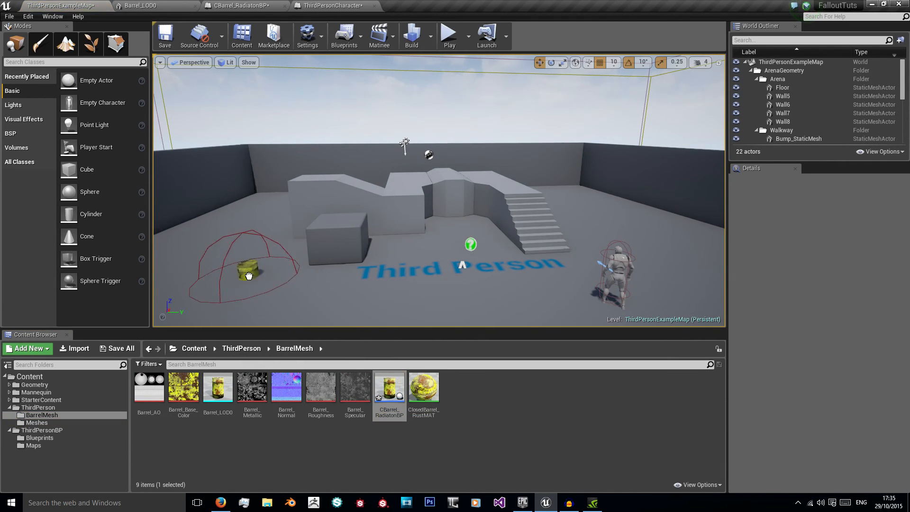
# Place CBarrel_RadiatonBP in the level and start a play session.
pyautogui.click(251, 273)
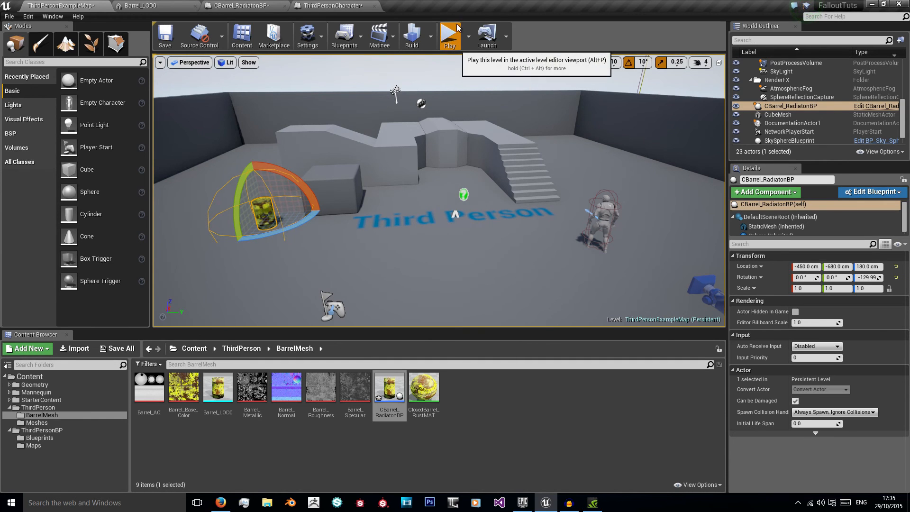
pyautogui.click(449, 35)
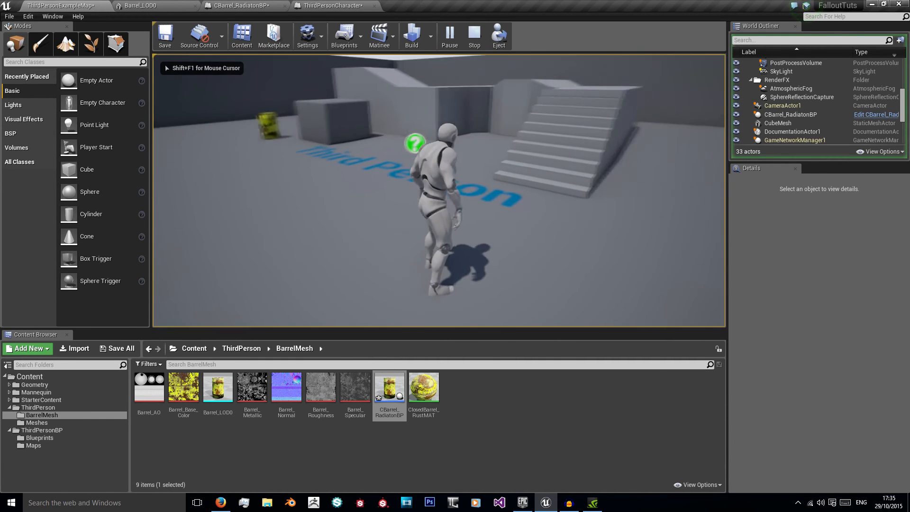